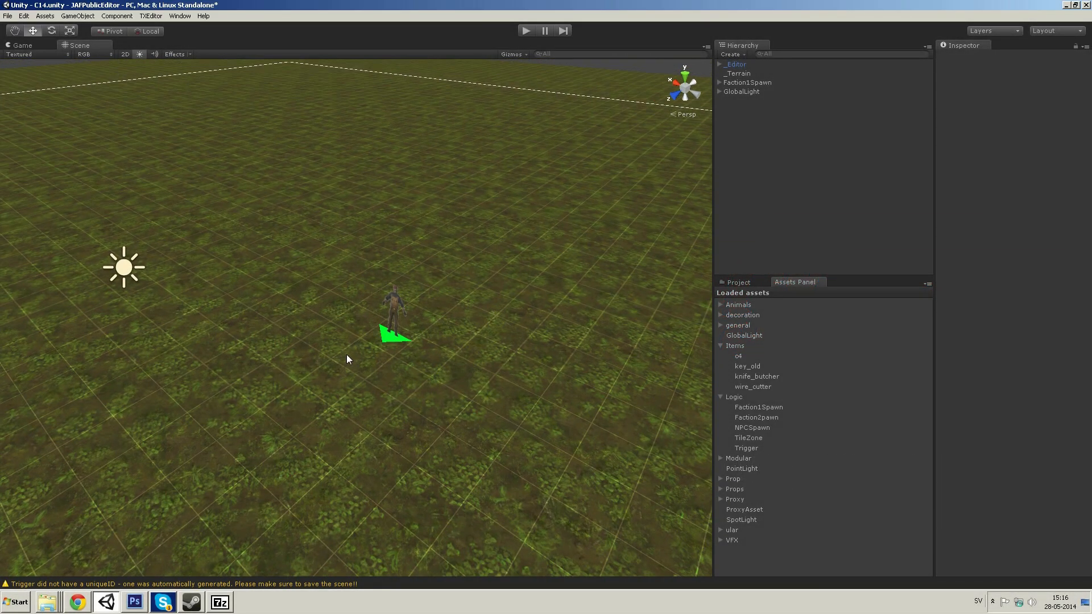
mouse_move(397, 321)
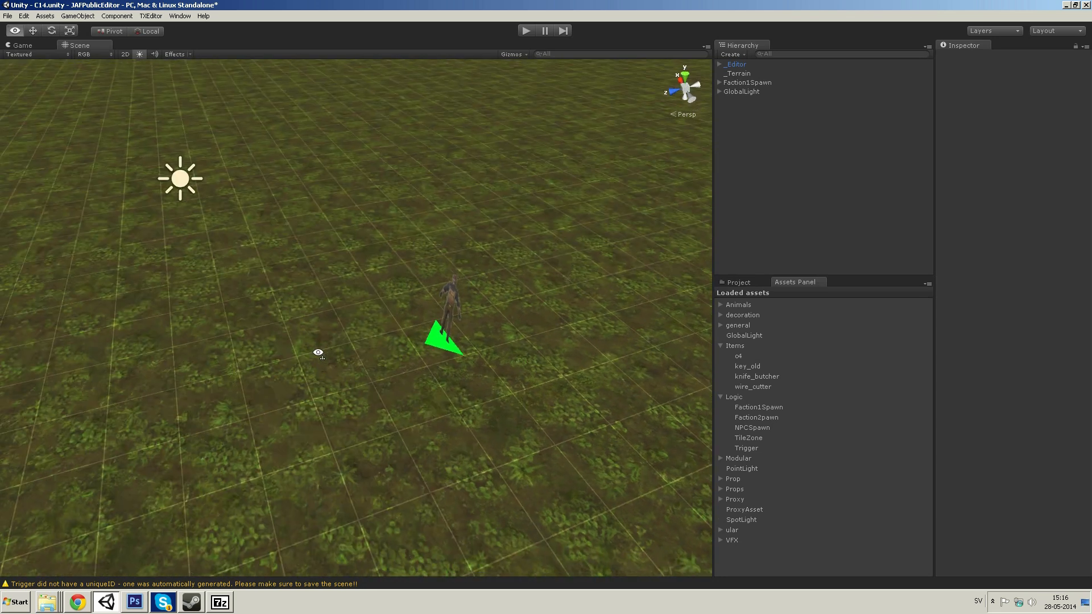
Add a Trigger from the Logic assets beside the spawn point and review its event types
left_click(741, 91)
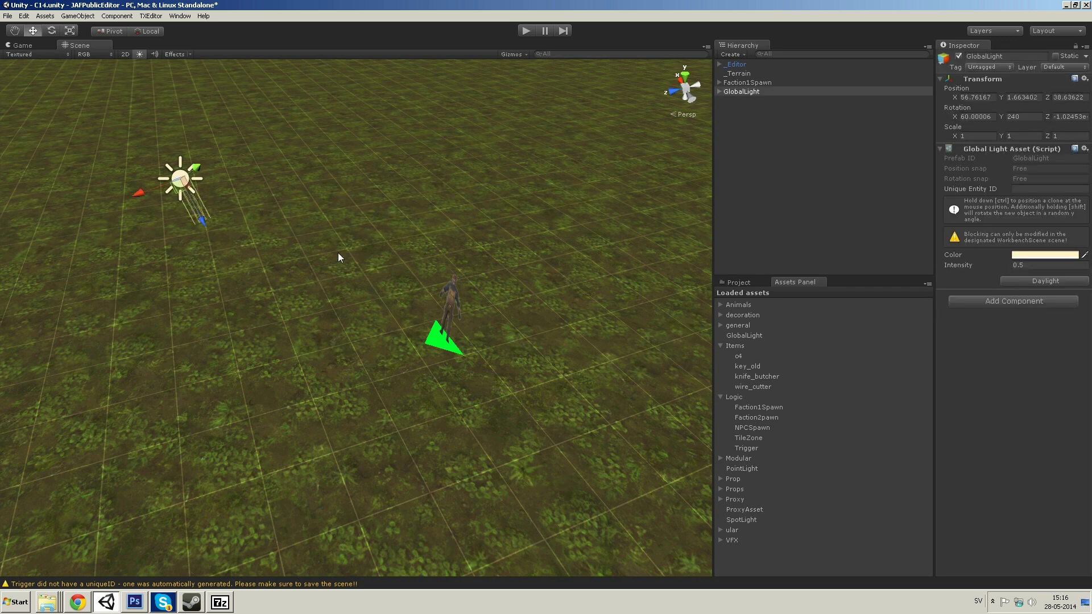
left_click(748, 82)
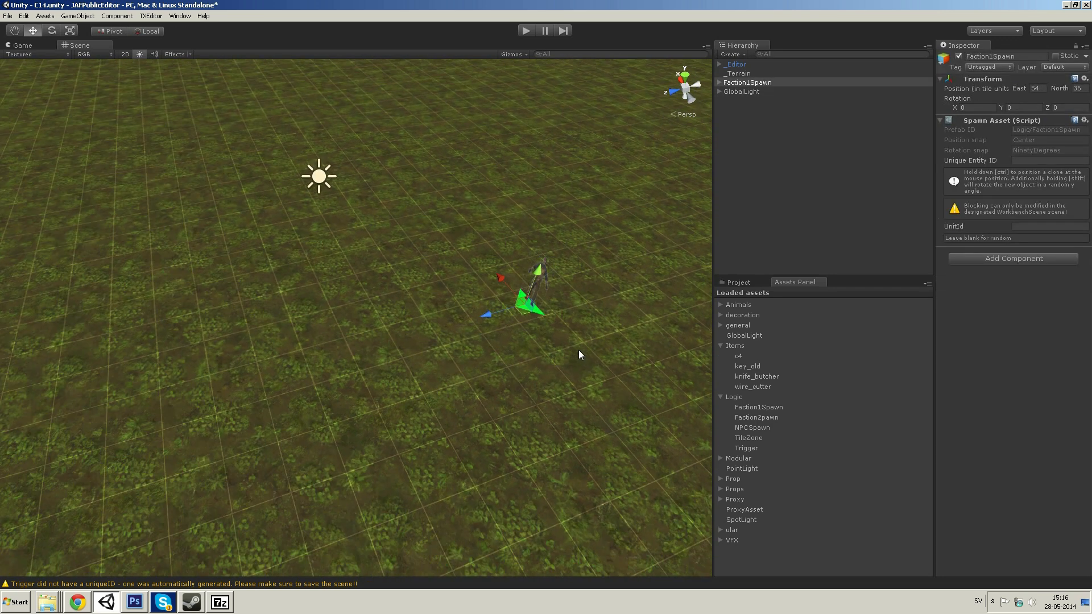
mouse_move(753, 449)
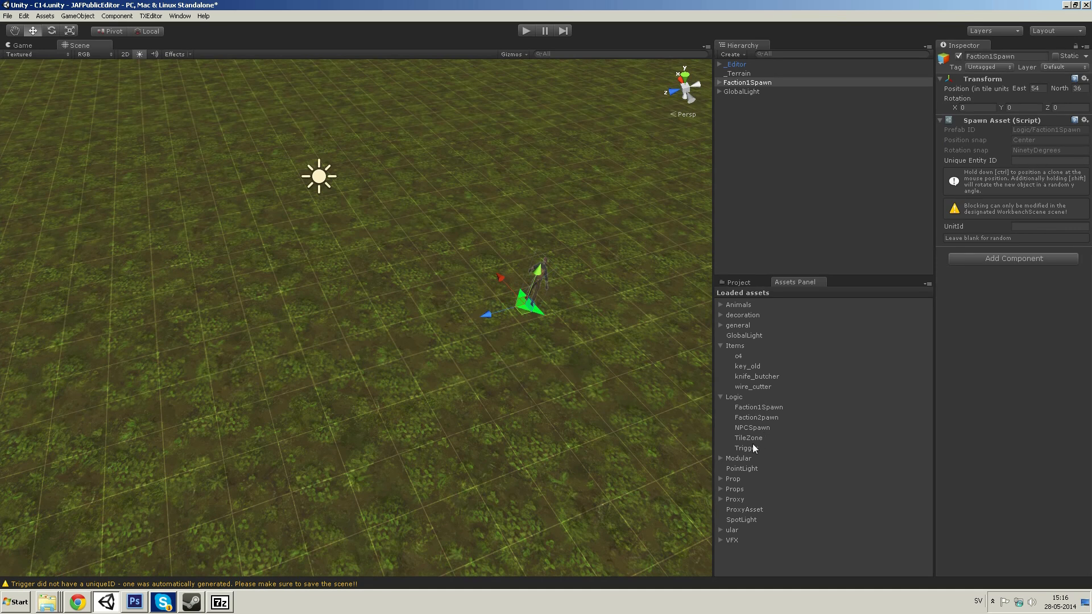
left_click(746, 448)
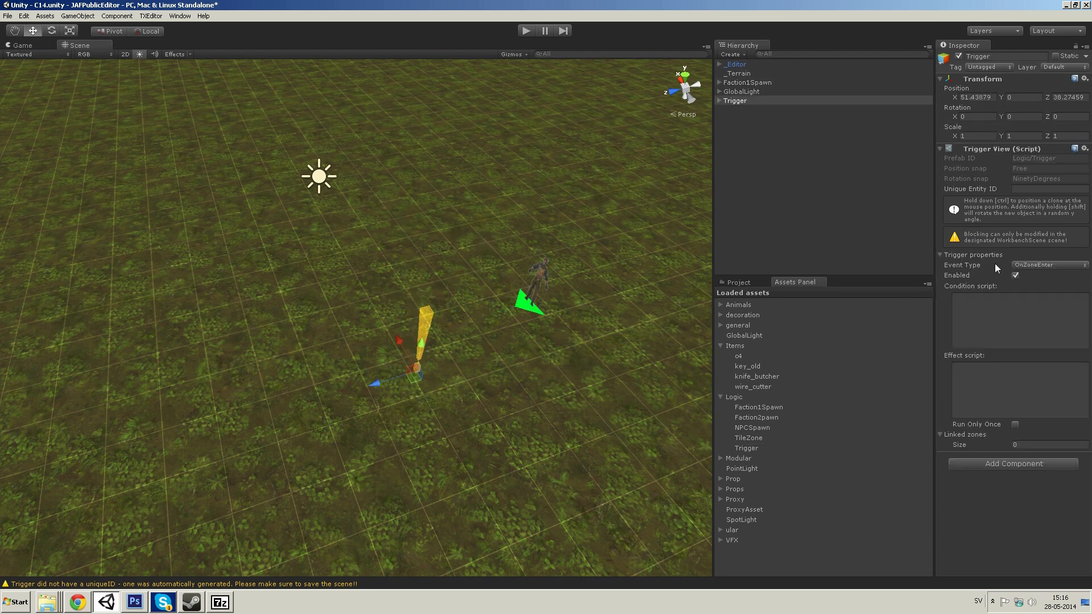
left_click(1047, 265)
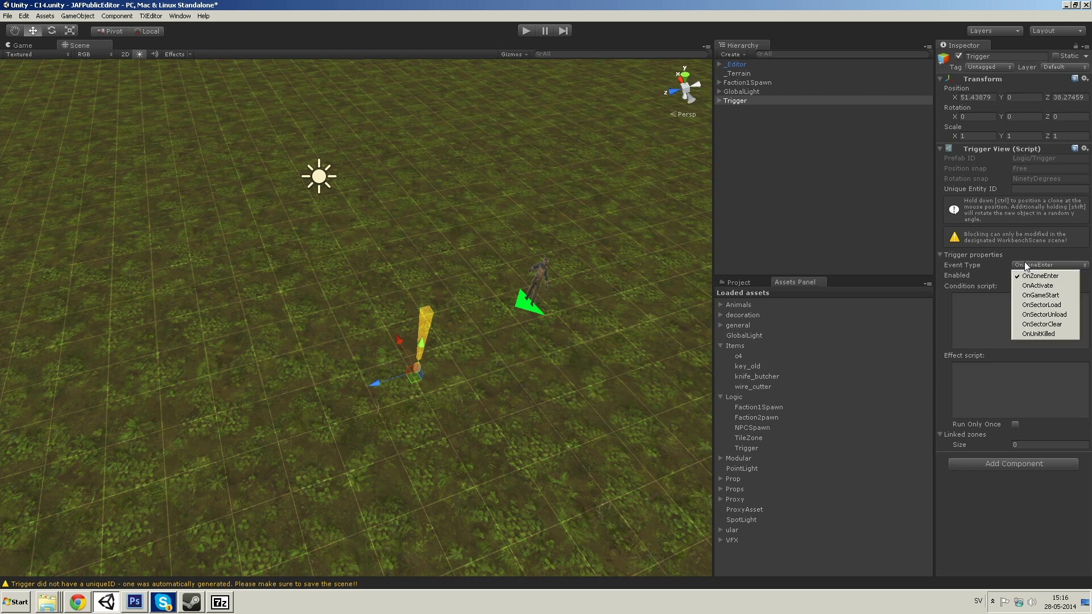
mouse_move(1055, 274)
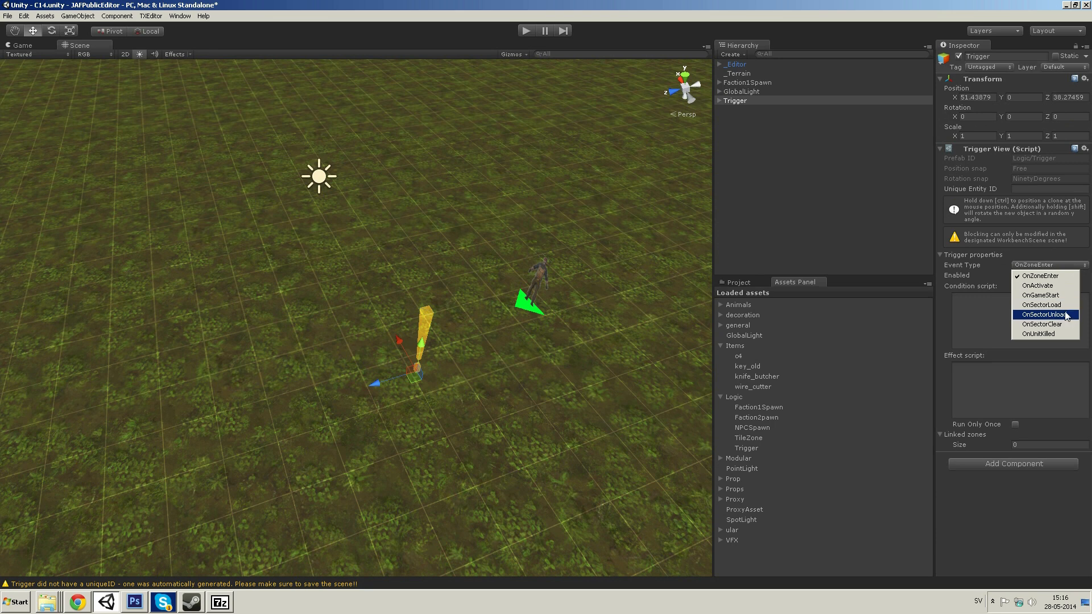
mouse_move(1043, 305)
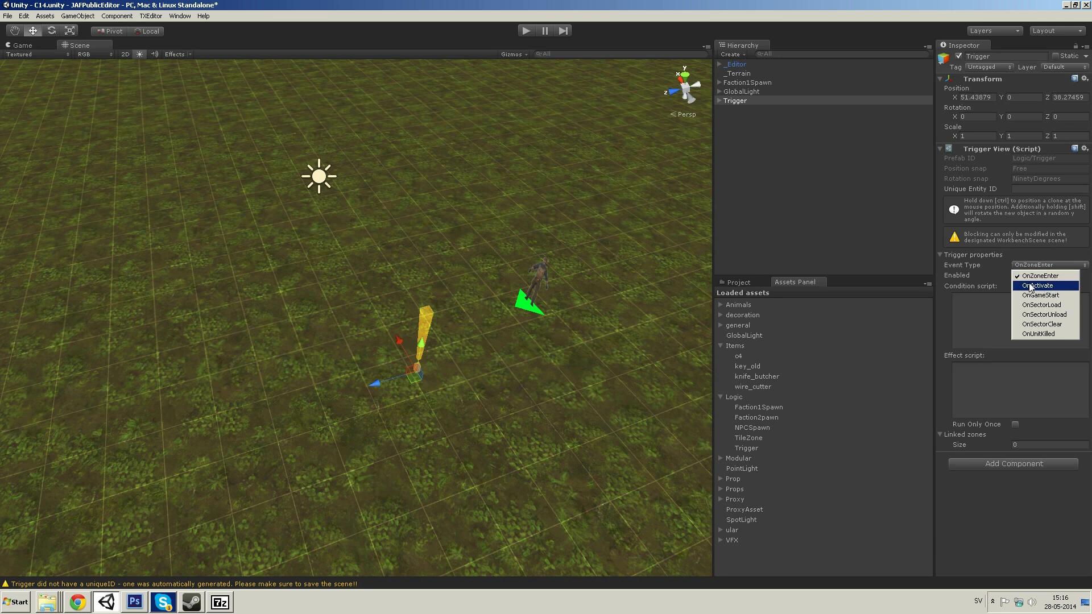
mouse_move(1043, 275)
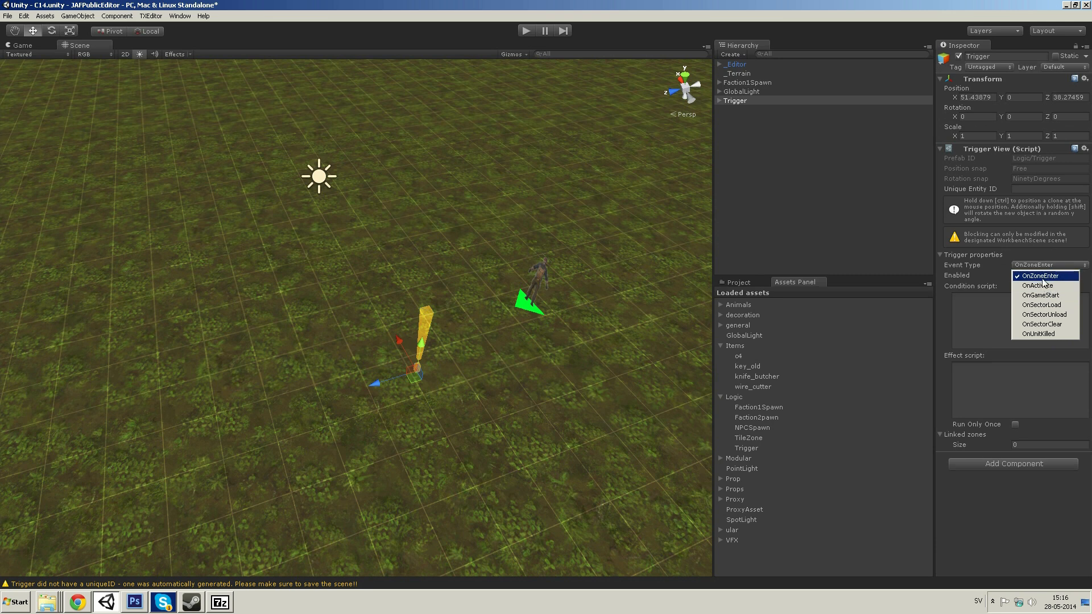
Keep OnZoneEnter, add a TileZone and set its Width to 5 to match Depth 5
left_click(1039, 275)
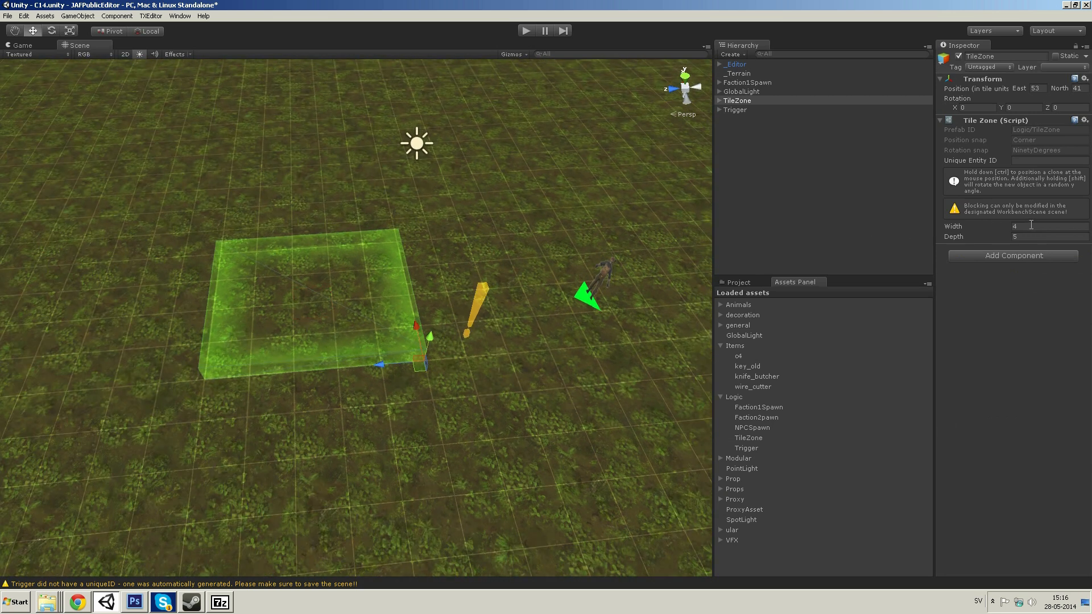
left_click(1038, 226)
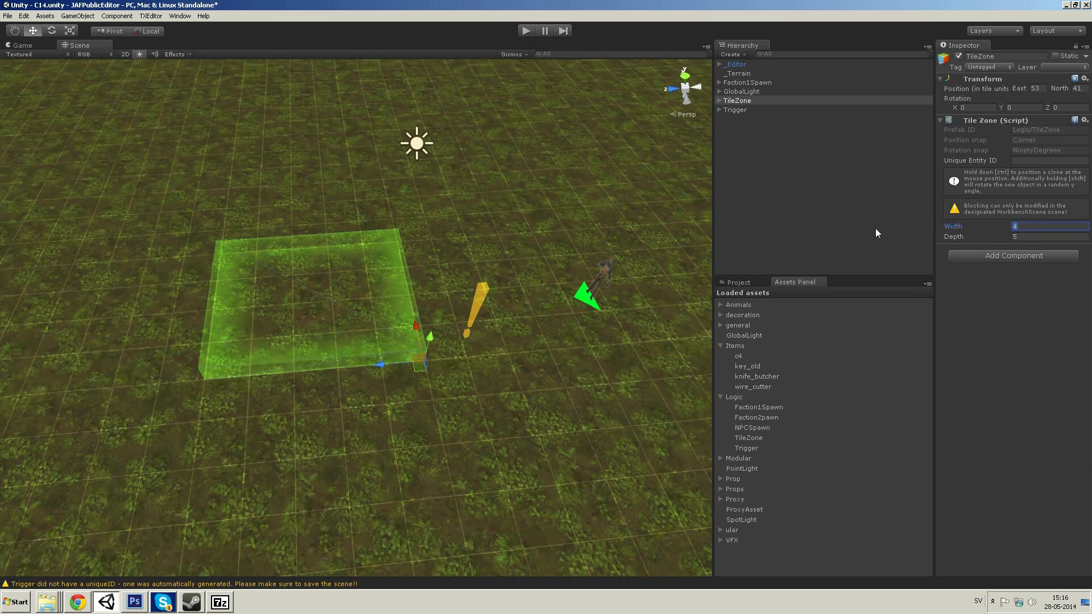
type("5")
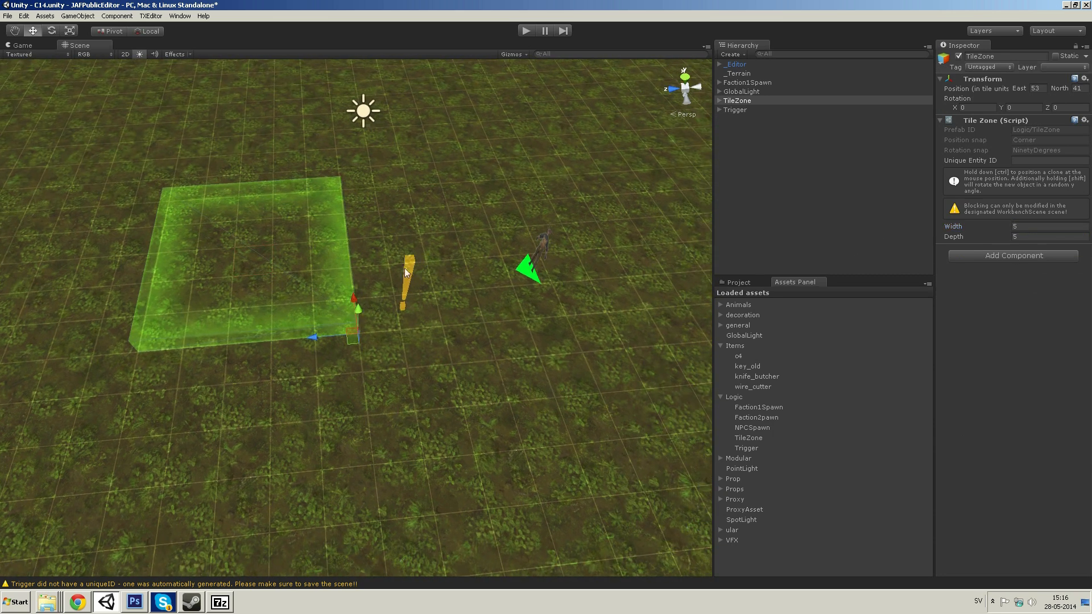
Set the trigger's Linked zones Size to 1 so it can hold the TileZone
left_click(735, 109)
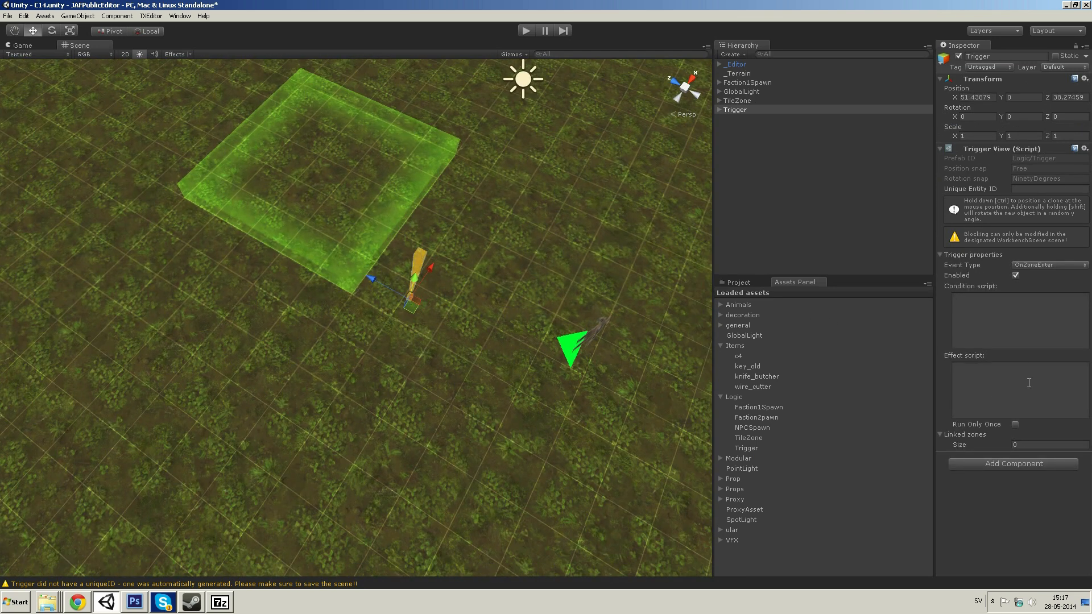
mouse_move(961, 439)
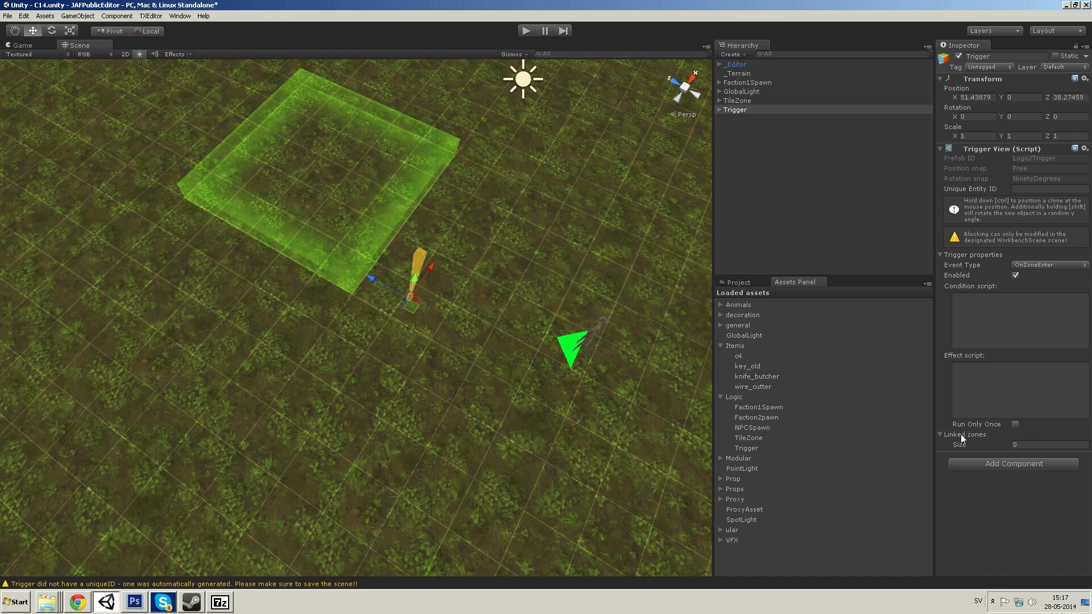
left_click(1048, 445)
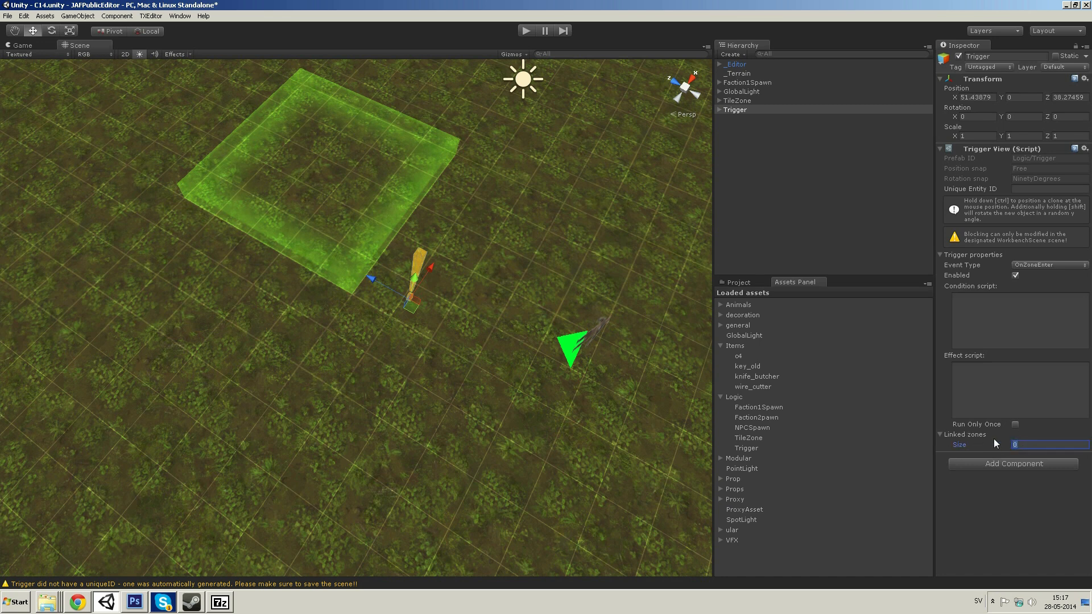
type("1")
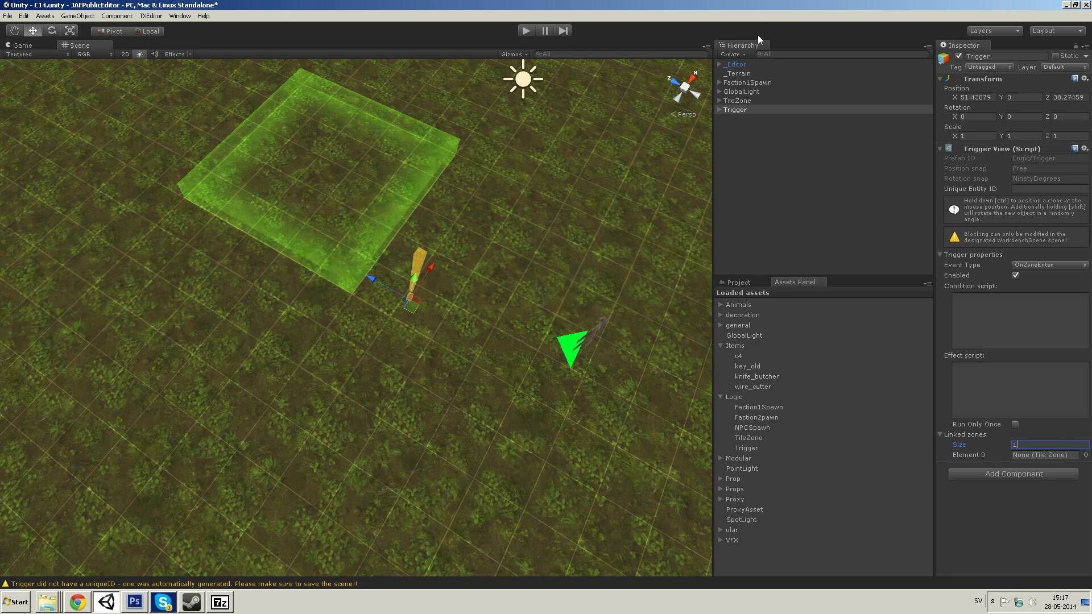
mouse_move(1023, 449)
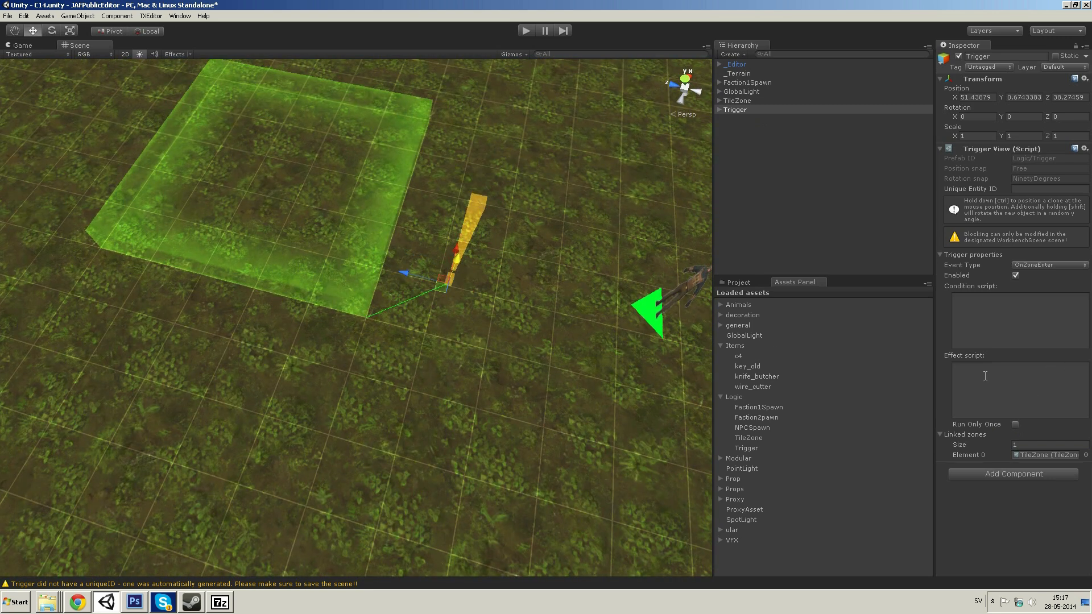
mouse_move(313, 153)
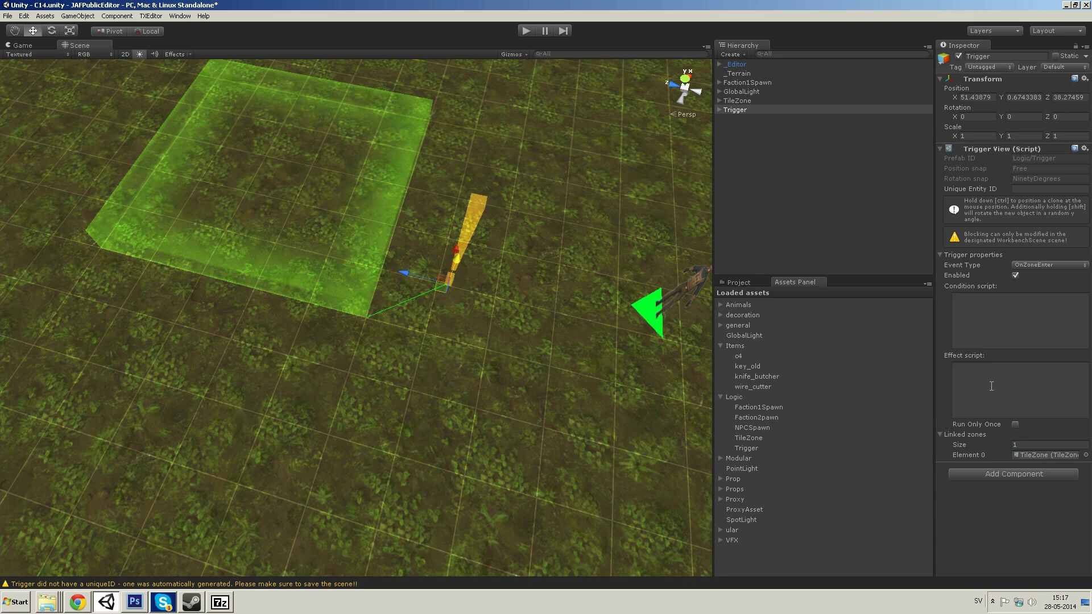
Enter notification.Display('Trigger1', 'Works!') as the trigger's Effect script
left_click(1017, 387)
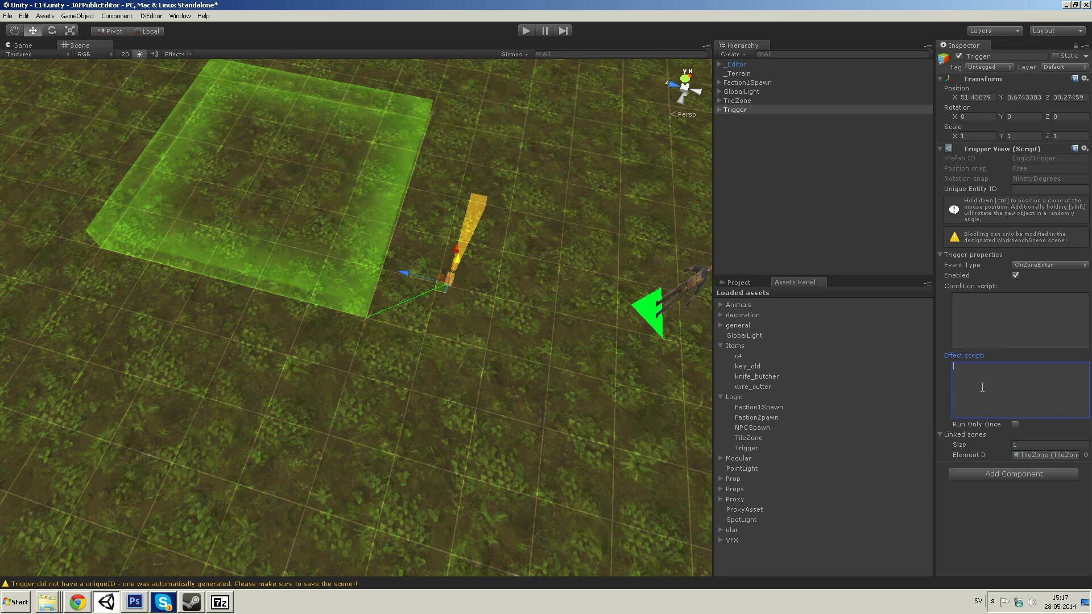
type("noti")
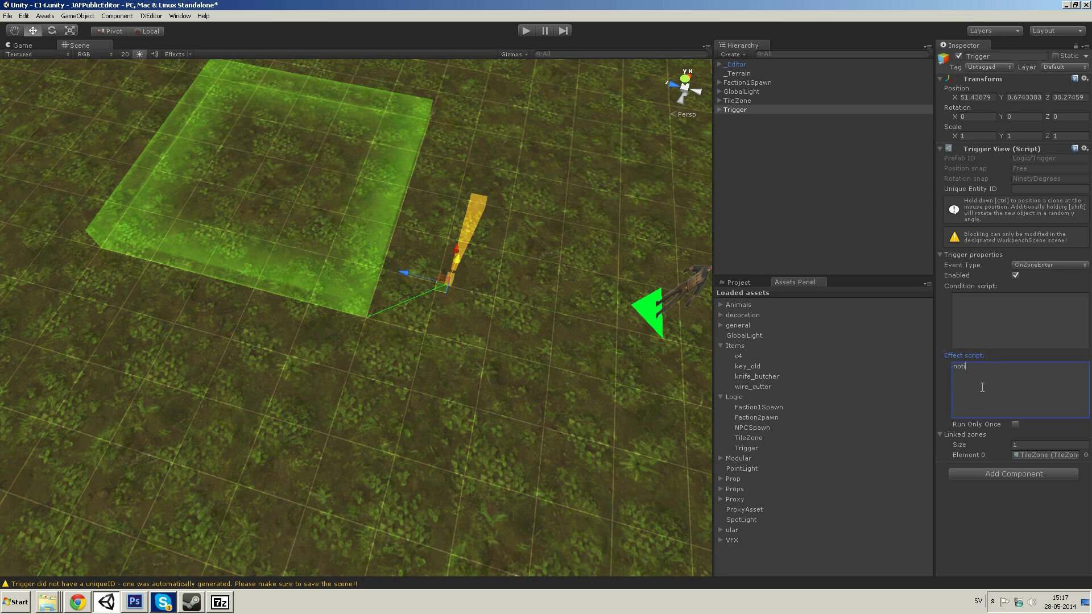
type("fication.Display(")
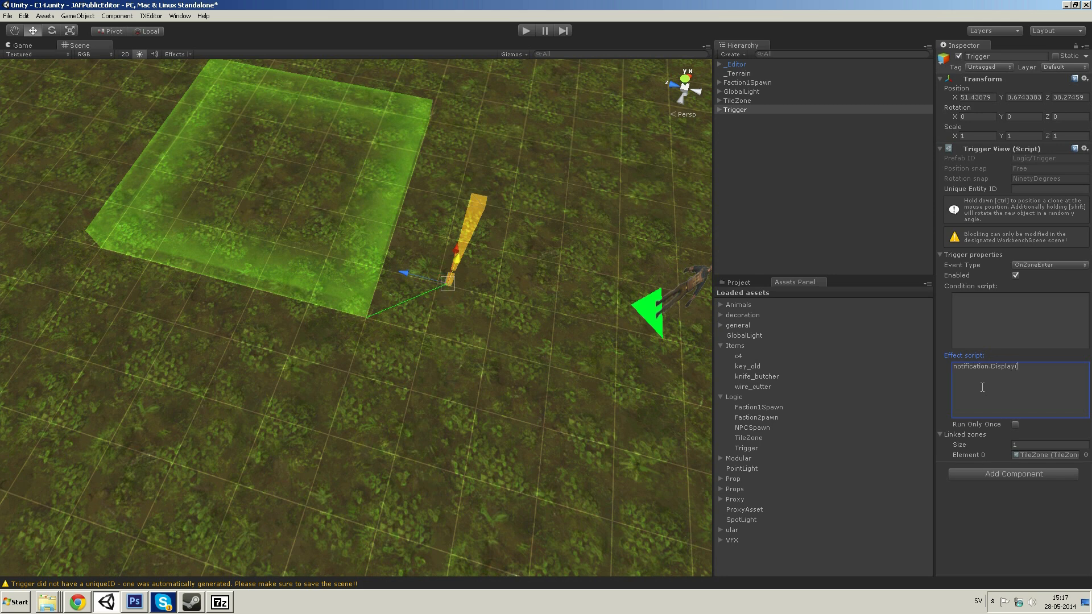
type("'Tr")
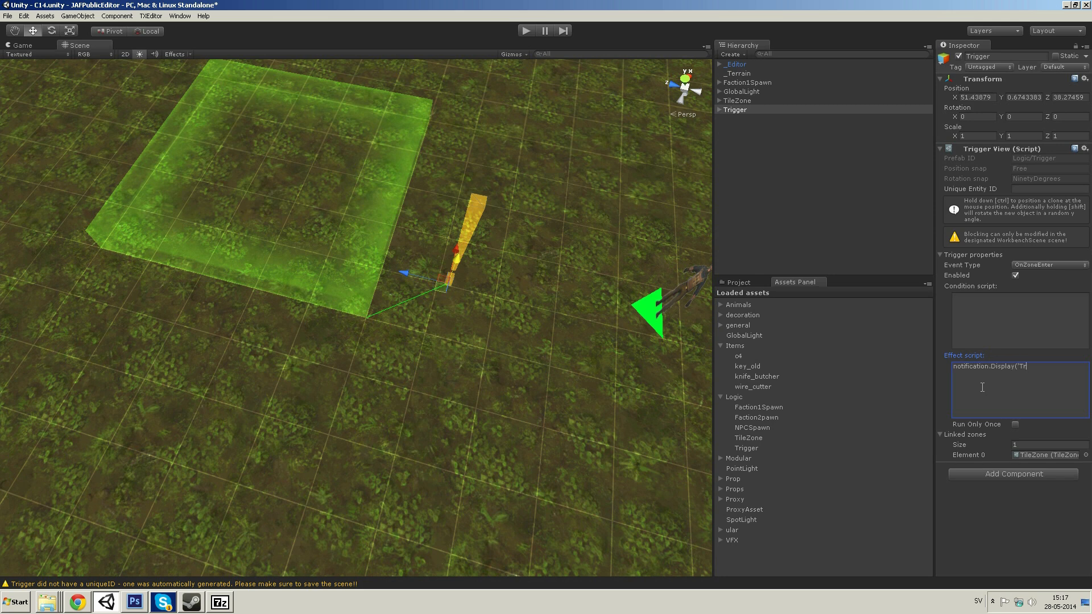
type("igger1")
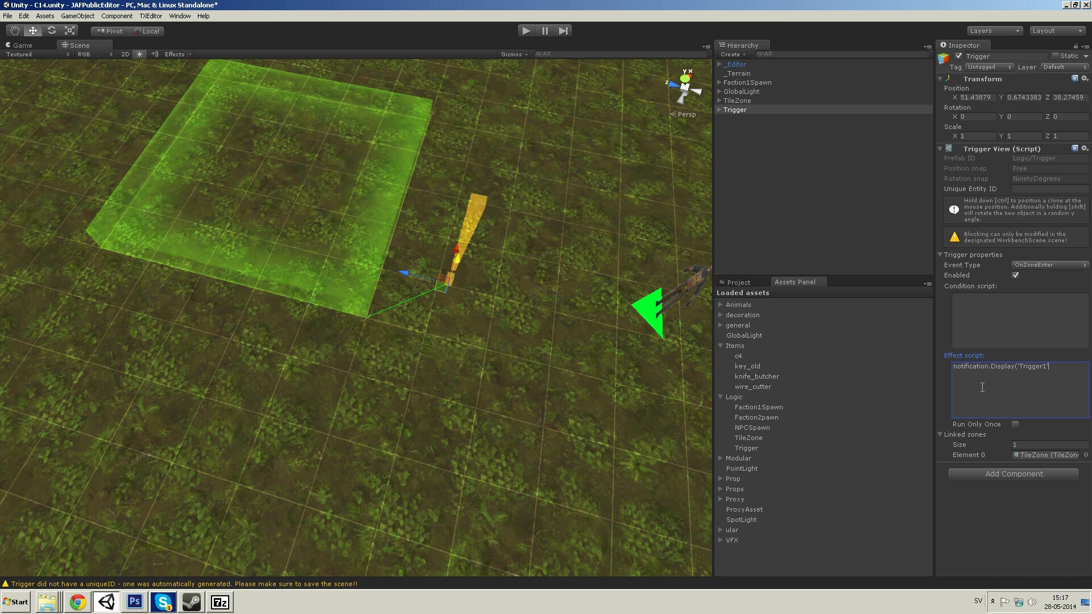
type("',")
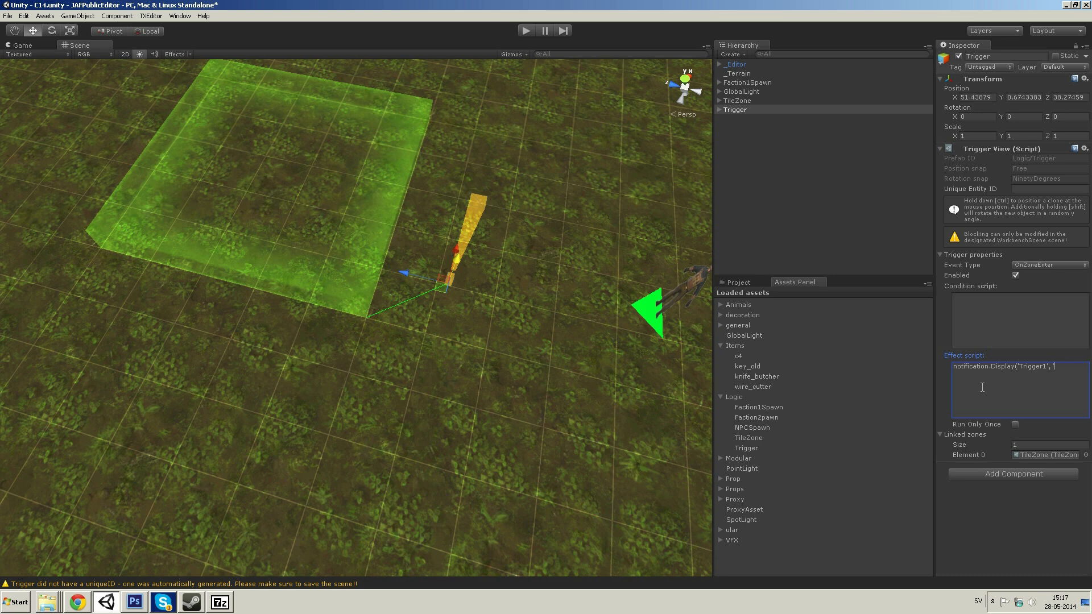
type("'Works!")
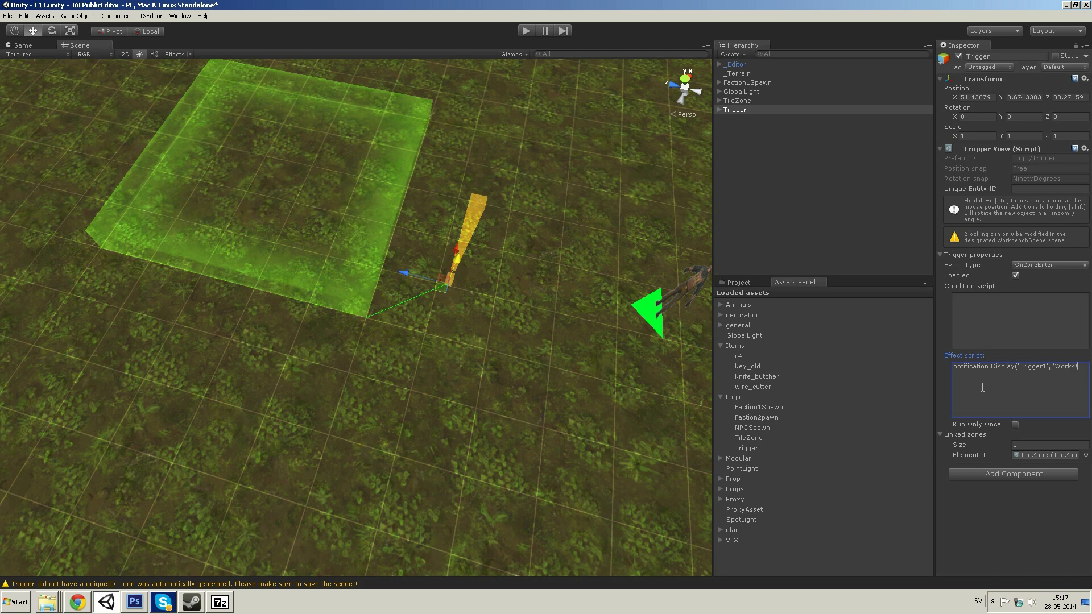
type(")")
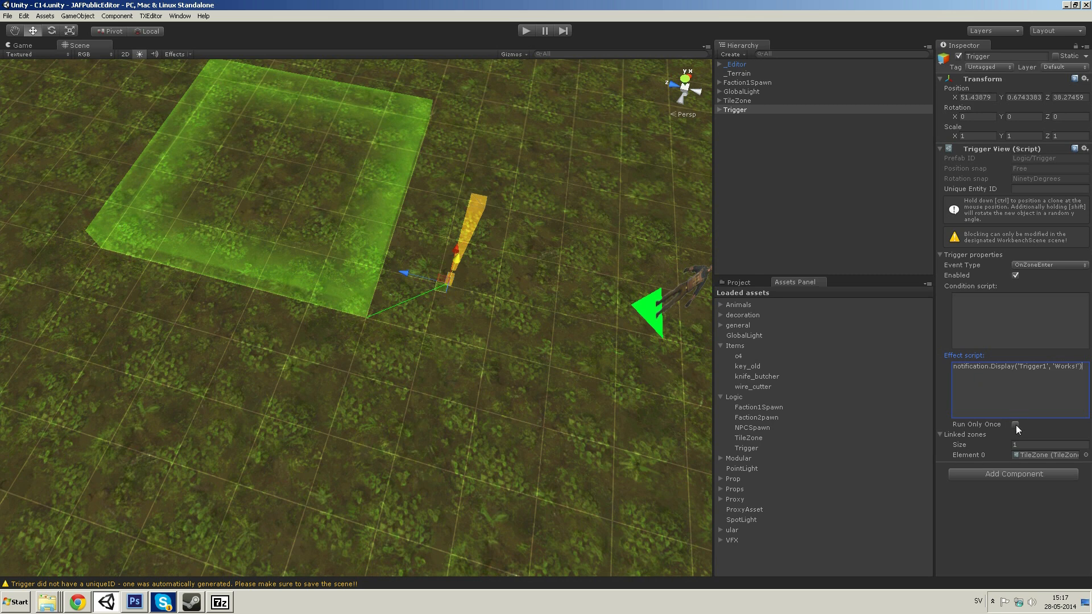
left_click(1016, 425)
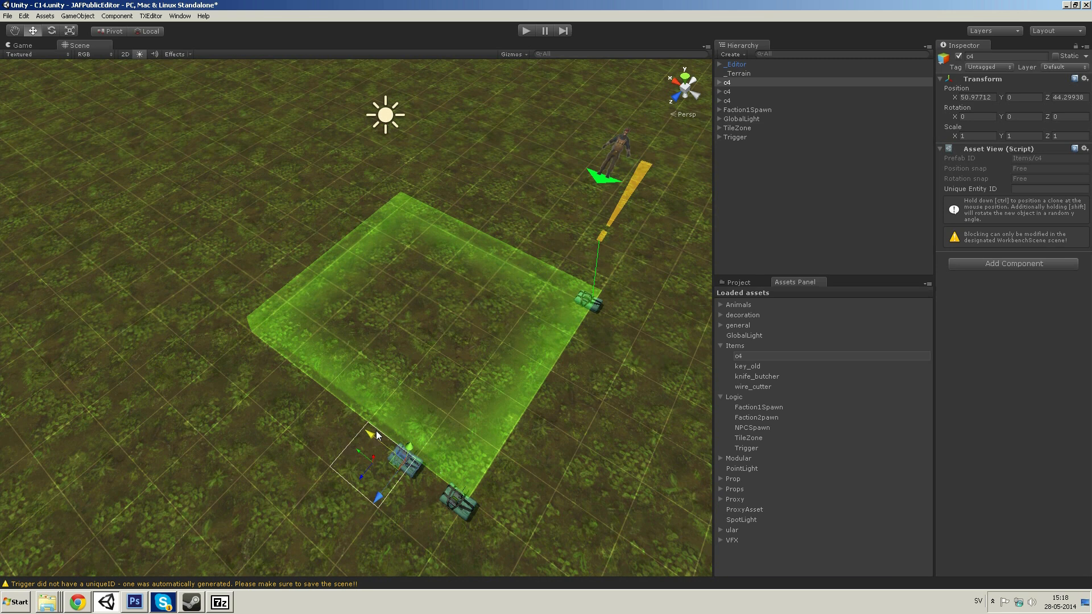
Place a c4 item at a zone corner, export the scene as a level and launch the game from Steam
left_click_drag(369, 435, 233, 331)
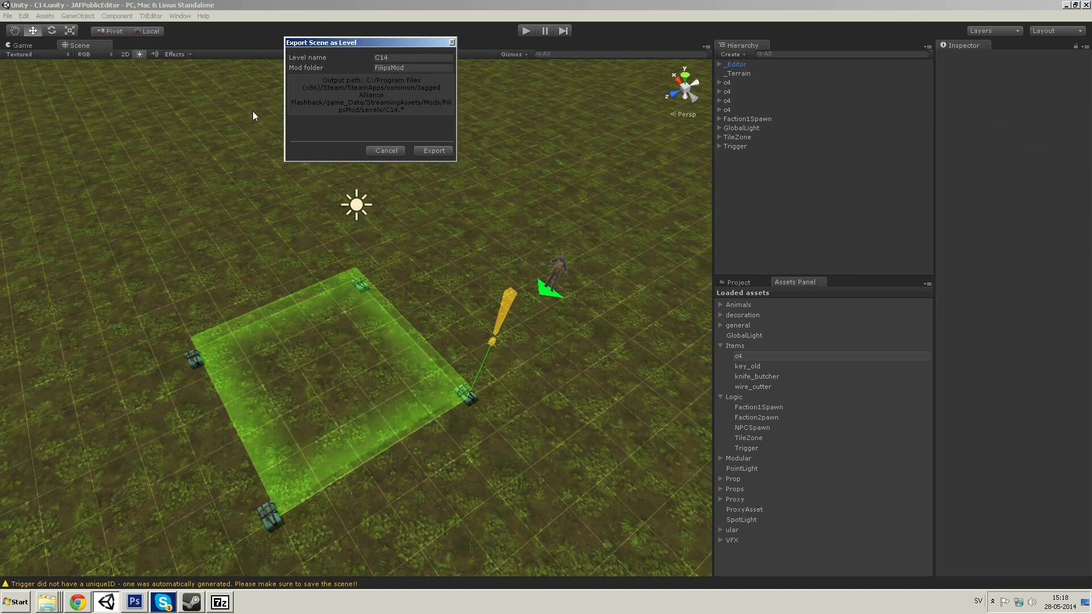
left_click(432, 150)
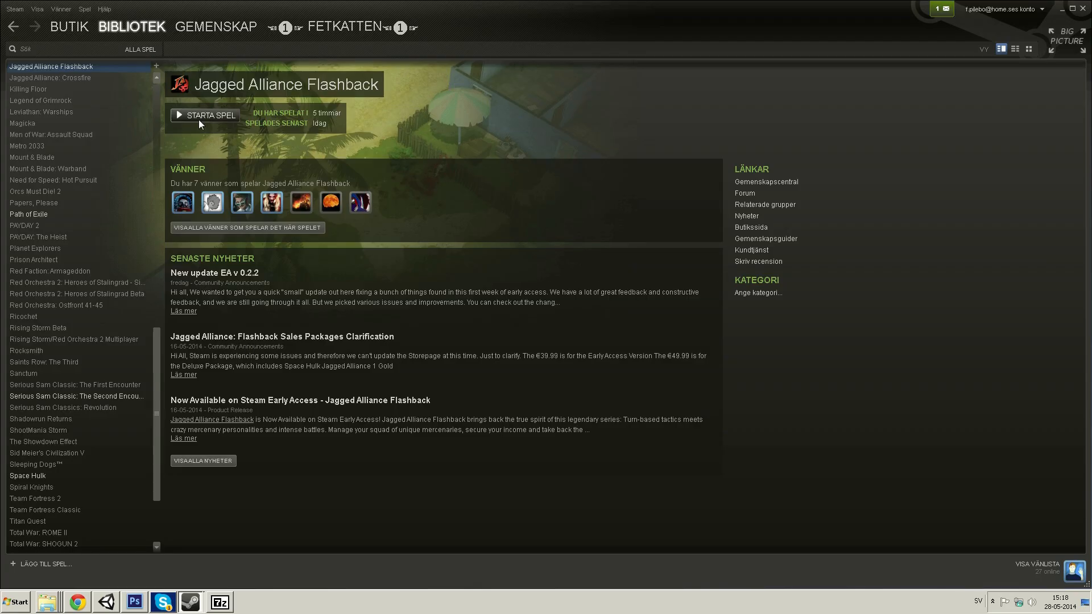
left_click(205, 115)
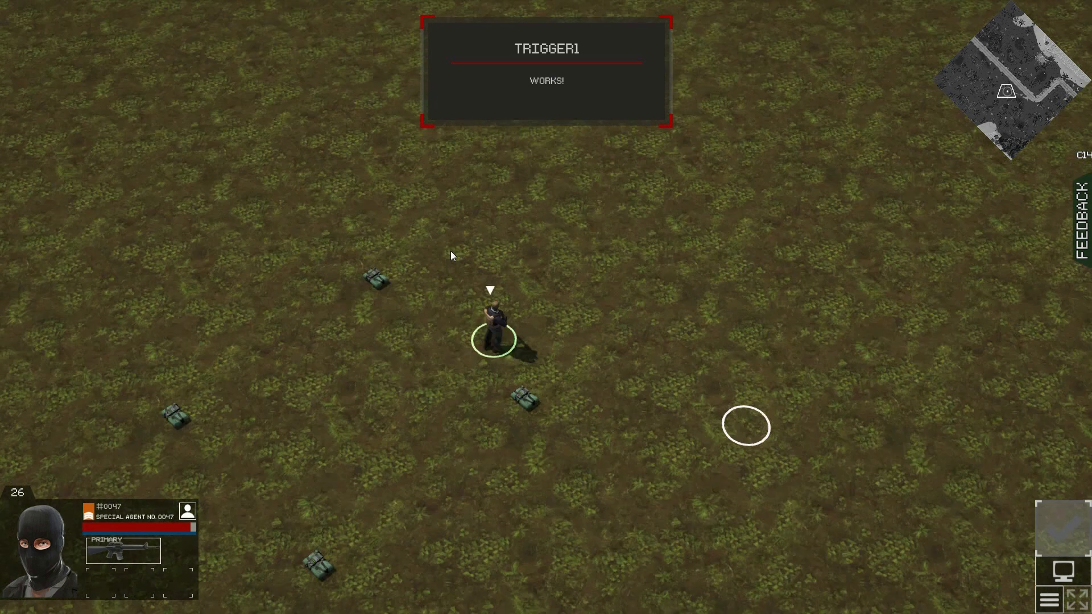
Exit the game to the desktop via the pause menu and return to Unity
key("Escape")
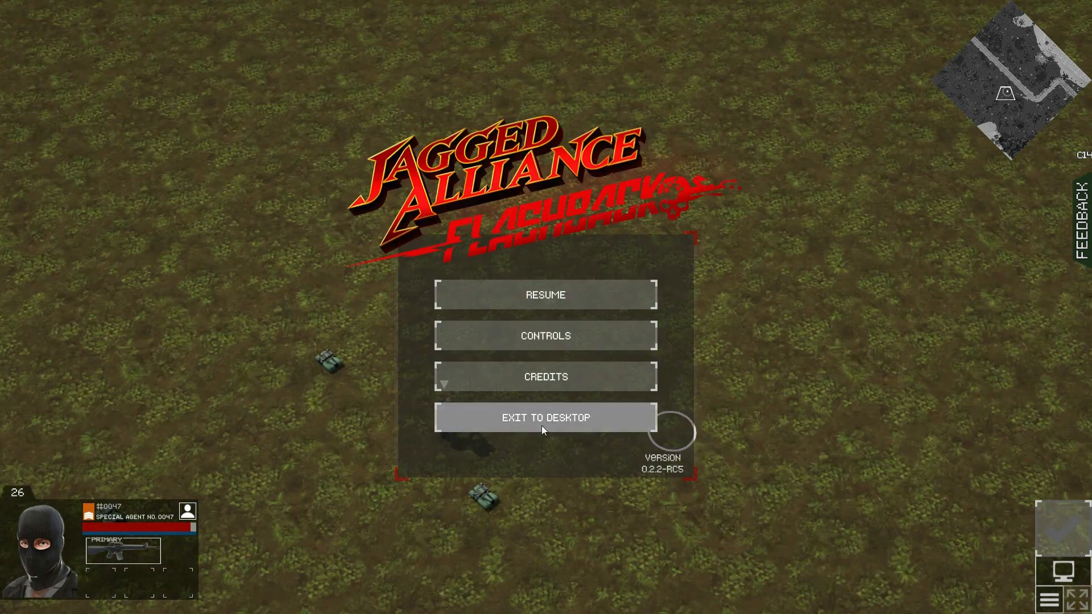
left_click(545, 417)
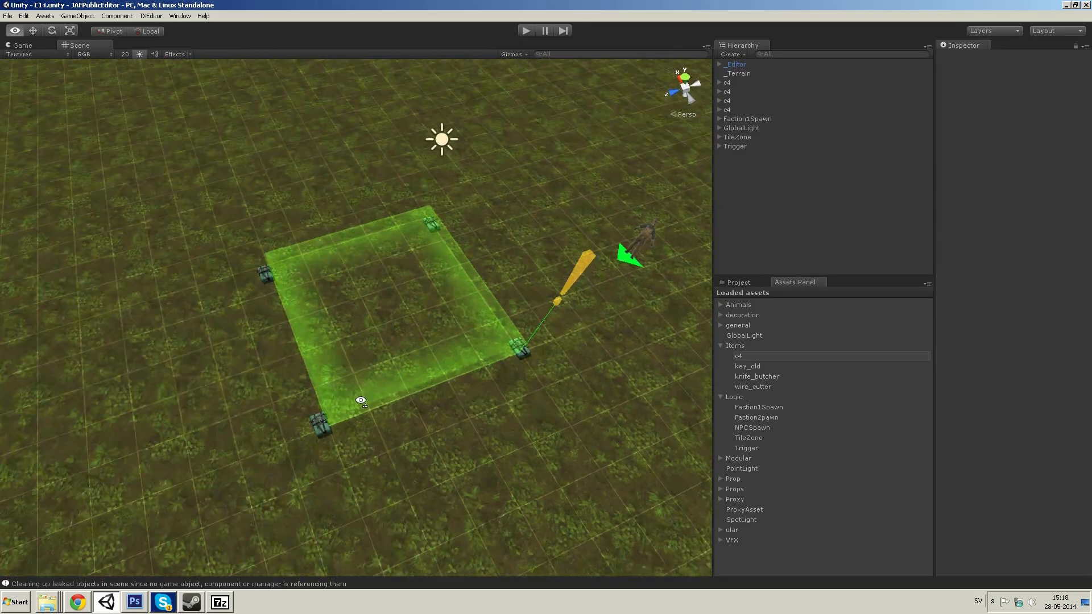
Duplicate the TileZone and Trigger and move the copies to the left of the originals
left_click(736, 137)
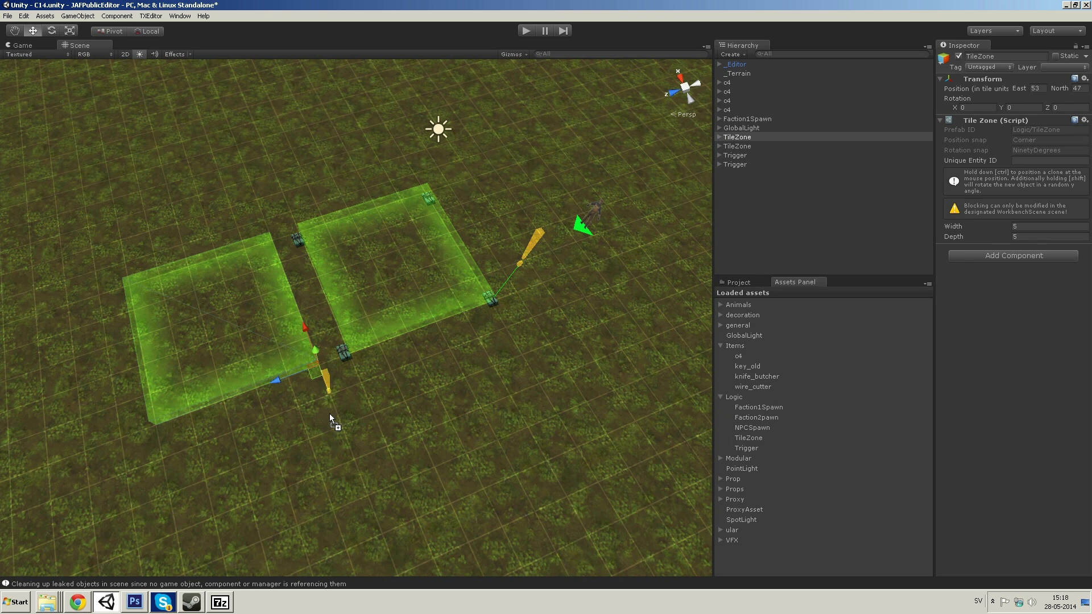
left_click(735, 156)
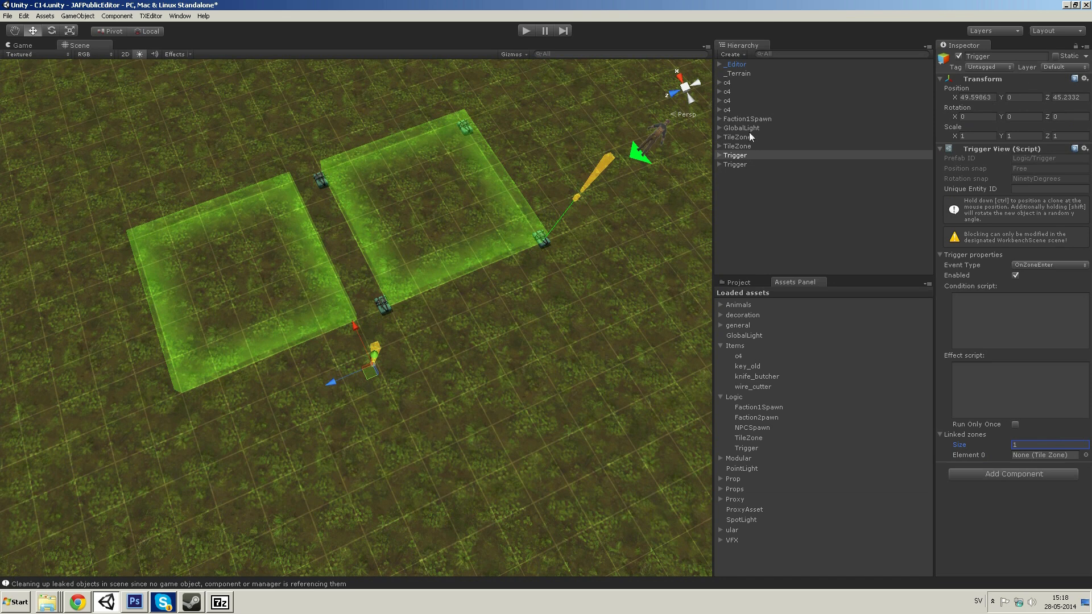
left_click(738, 136)
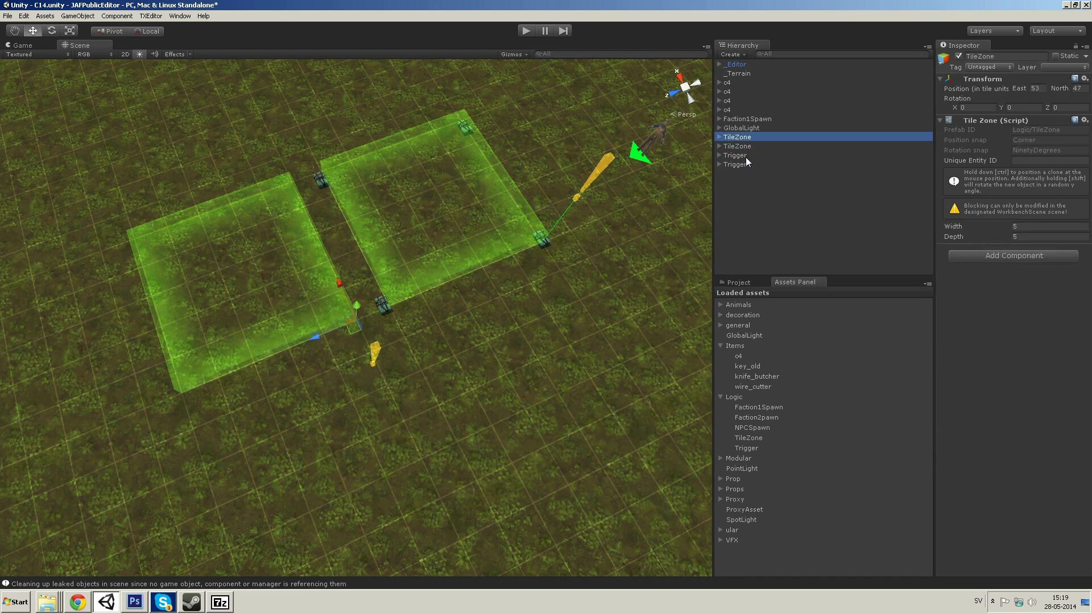
left_click(736, 164)
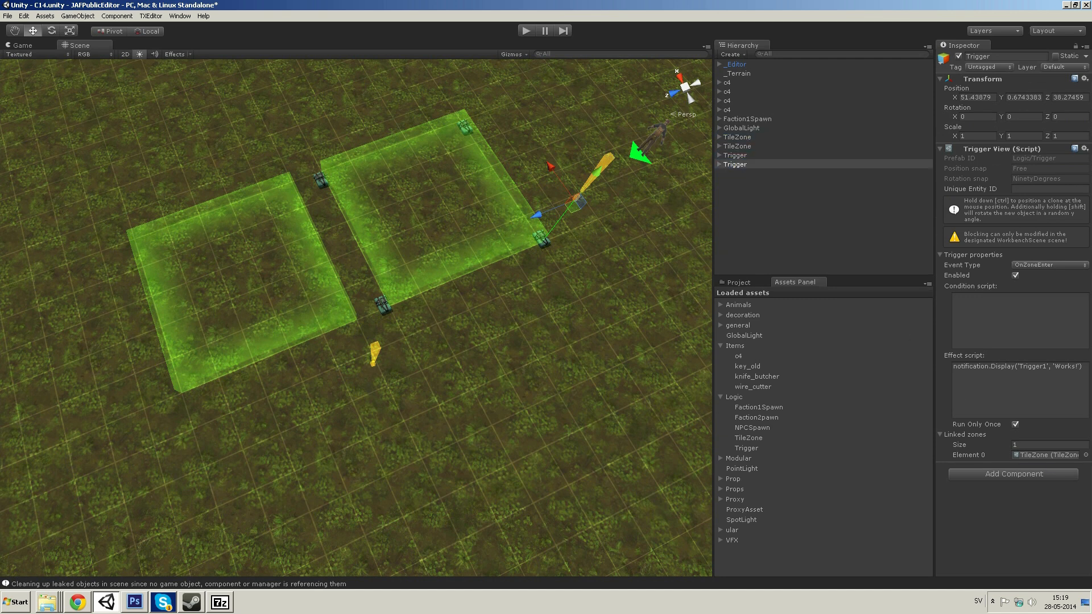
mouse_move(752, 159)
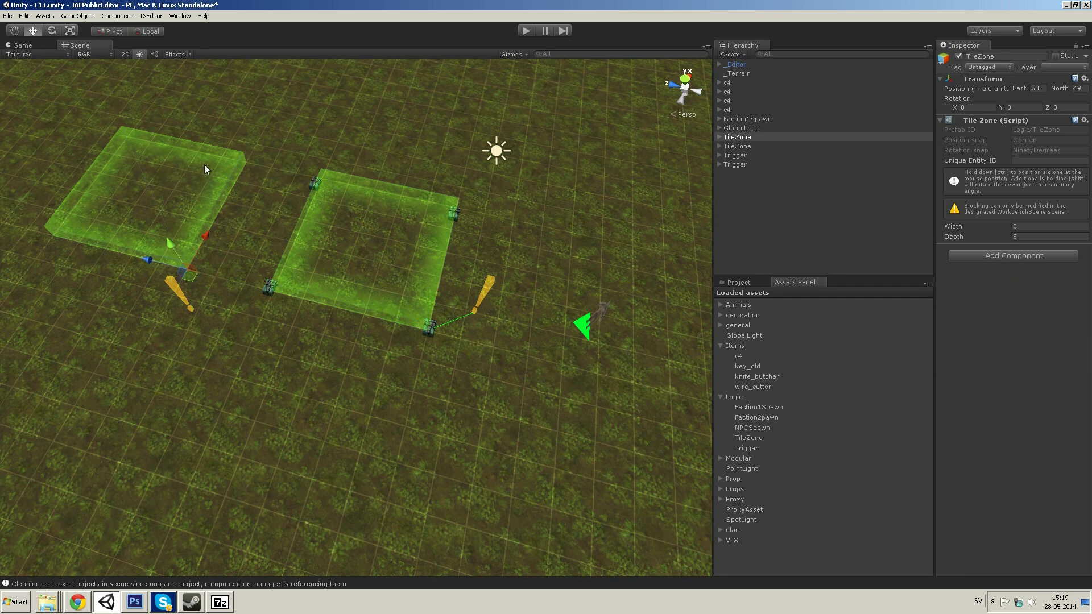
mouse_move(216, 160)
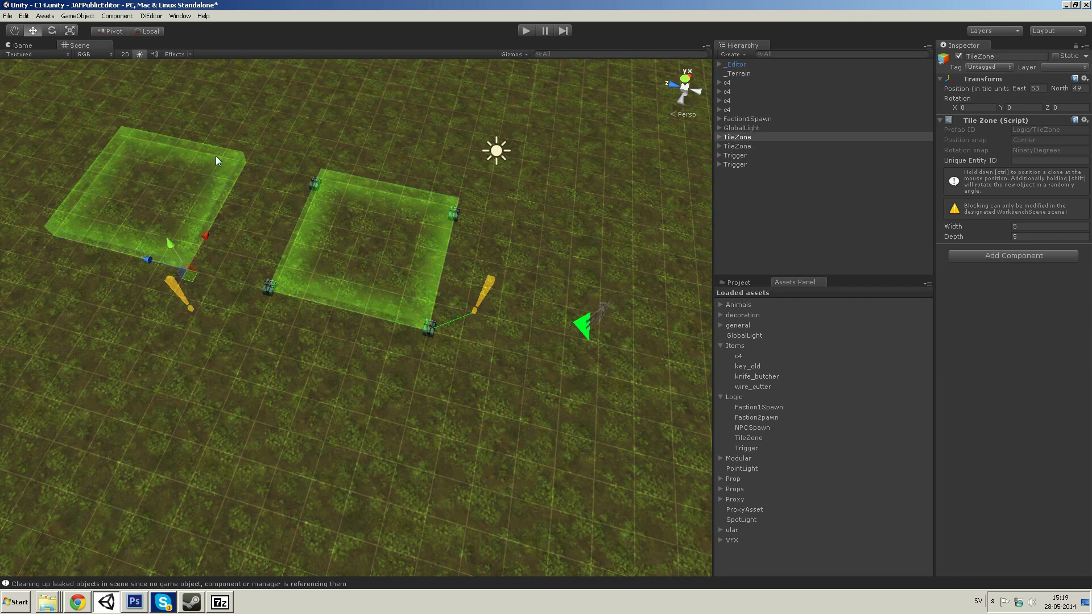
Add memory.Set('Trigger1','Active') to the first trigger's Effect script
left_click(735, 164)
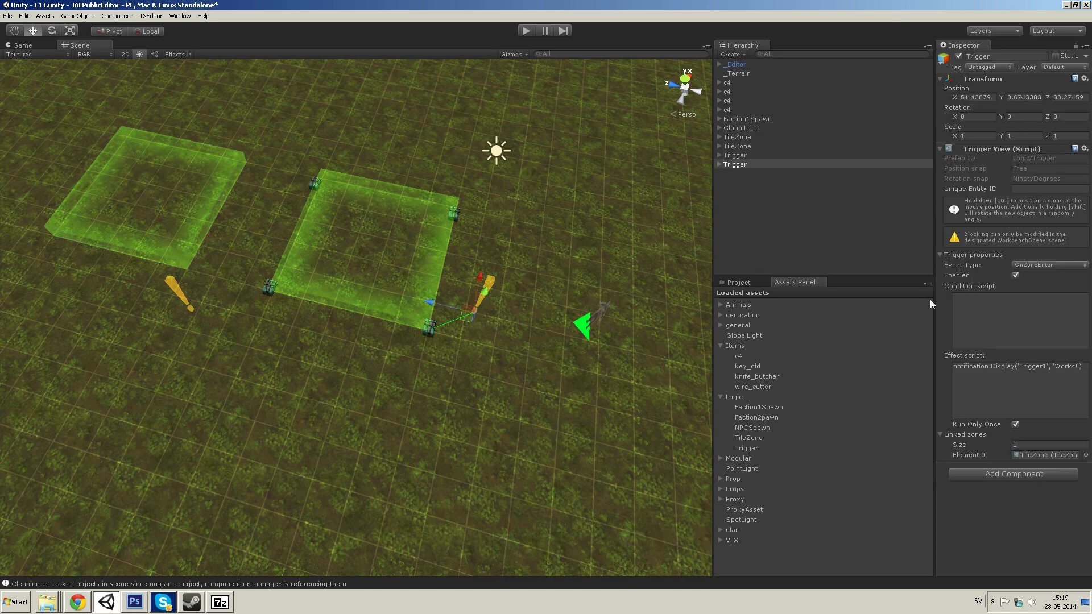
left_click(1017, 367)
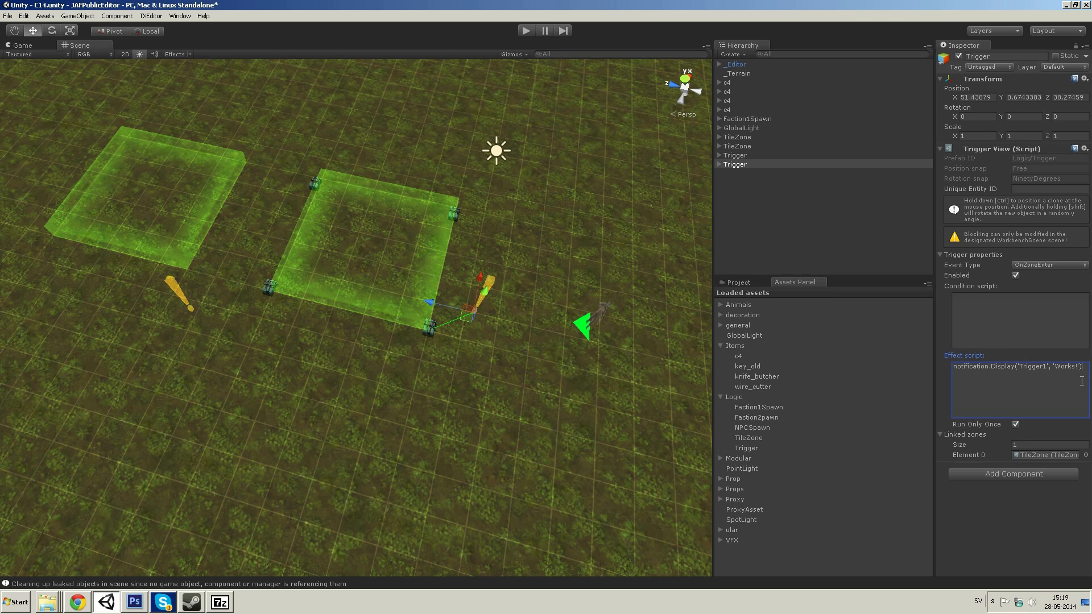
type("memory.Set(")
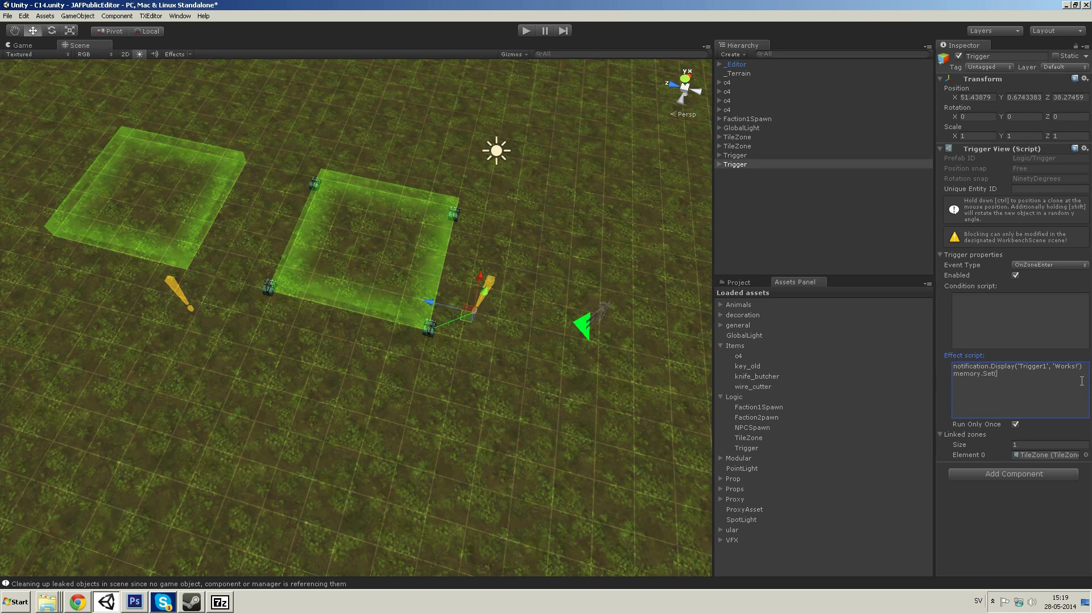
type("'Trigger1")
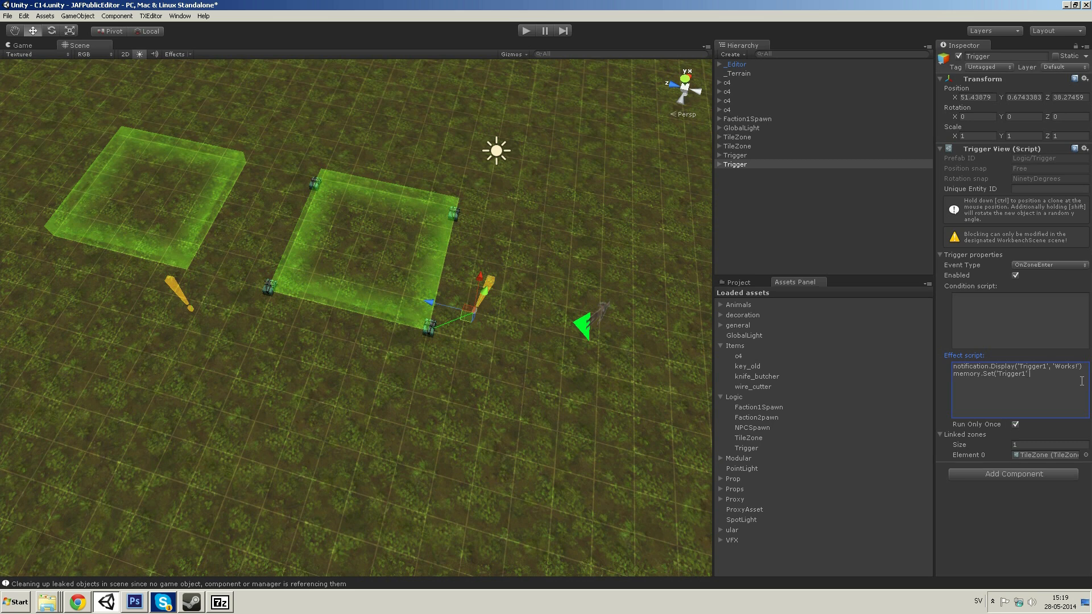
type("'Acti")
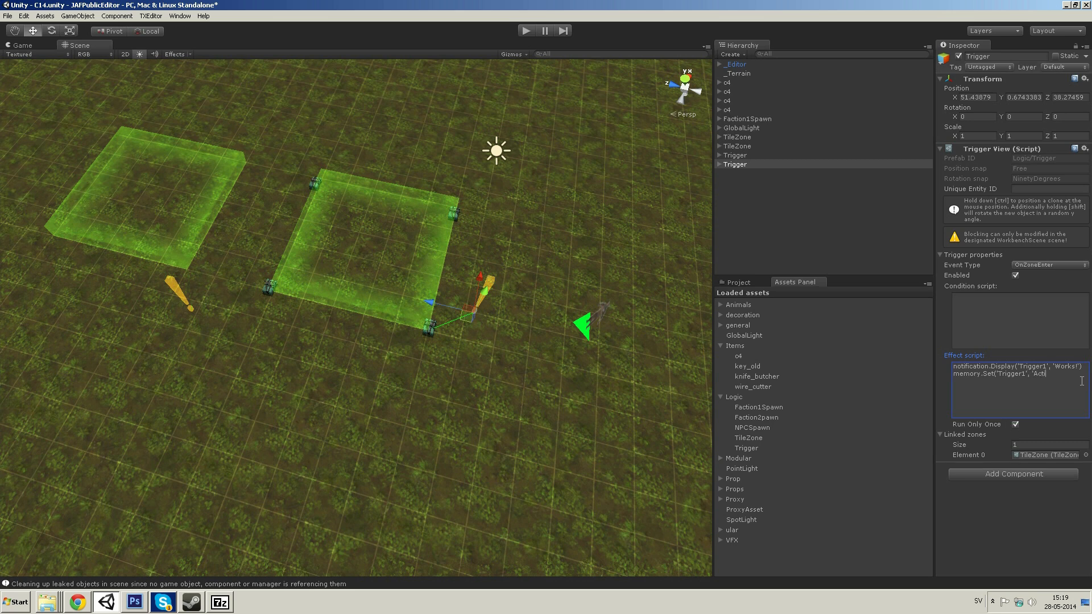
type("ve')")
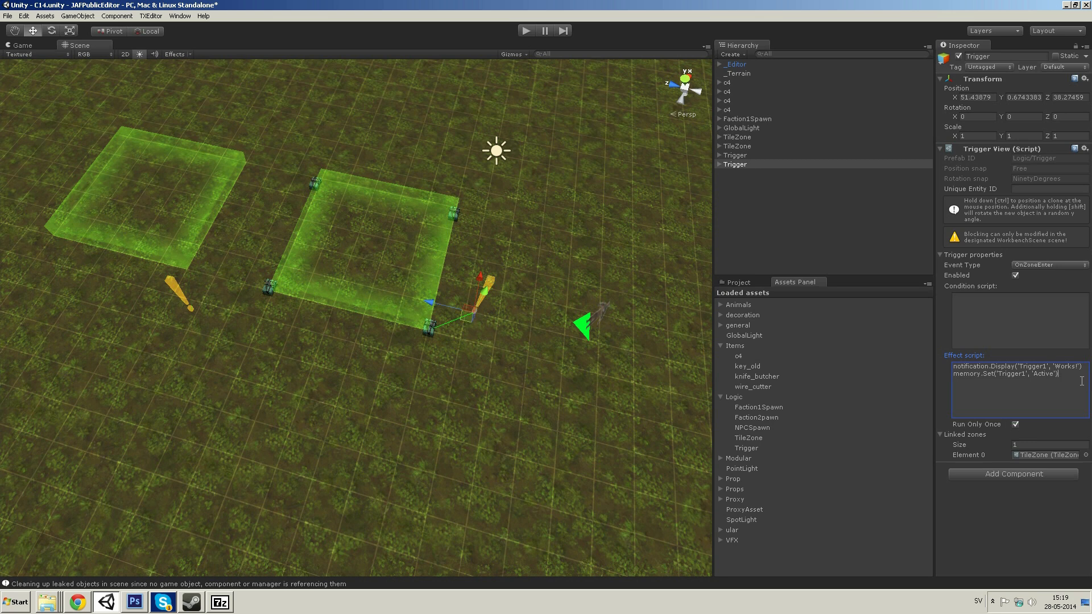
mouse_move(439, 302)
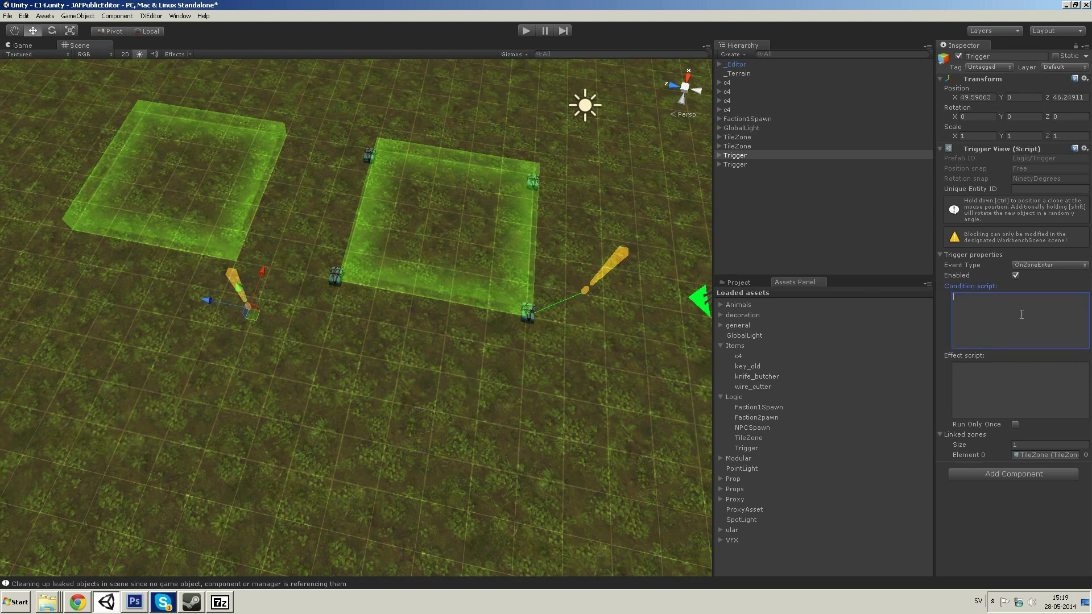
Set the second trigger's Condition to memory.Get('Trigger1') == 'Active'
type("memory.Get('Trigger1') ==")
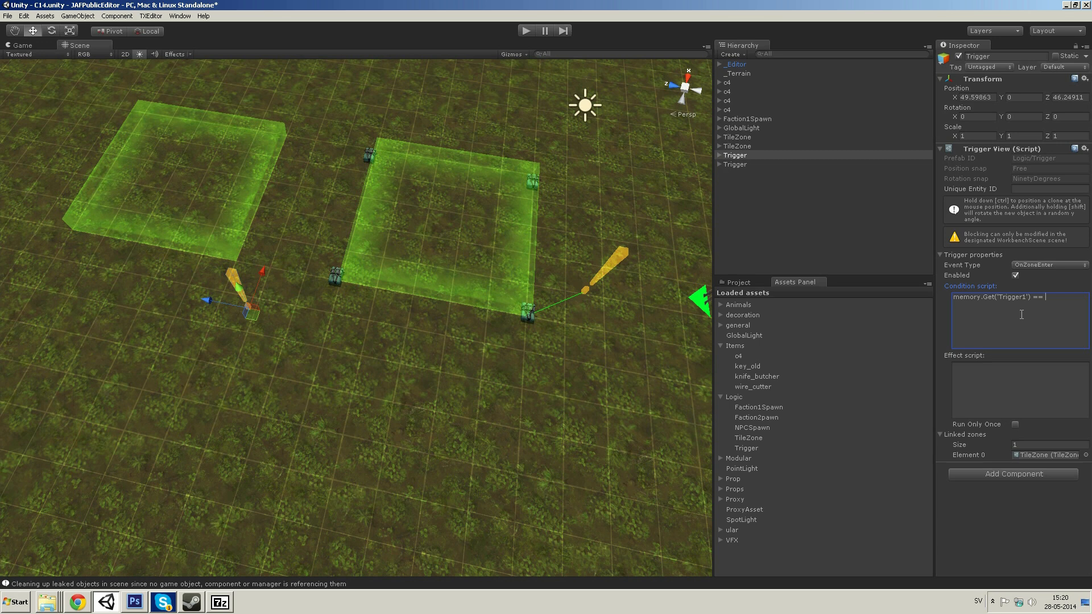
type("'Active")
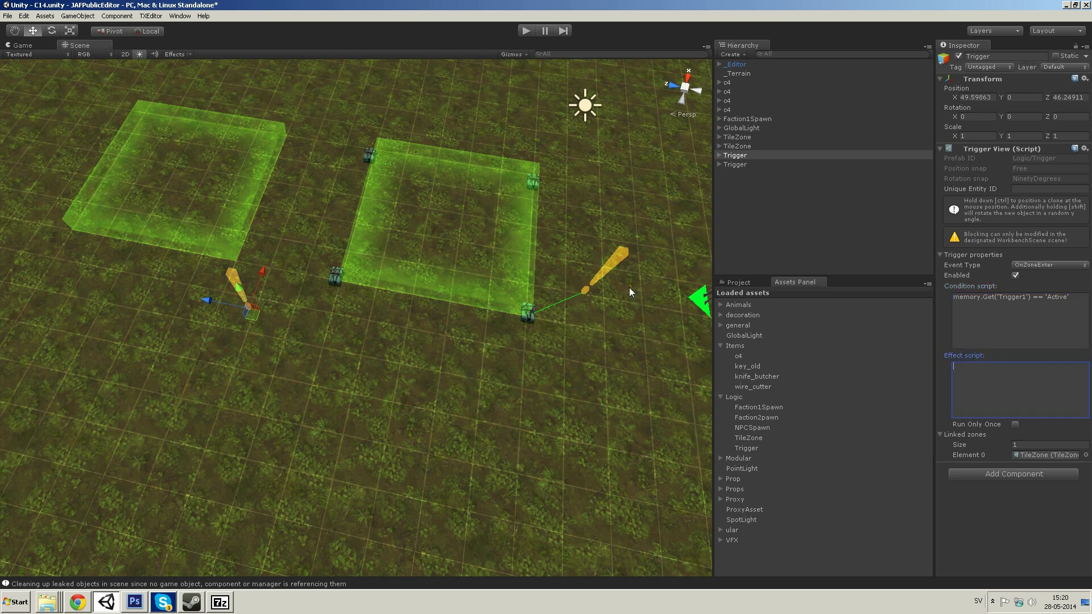
mouse_move(846, 378)
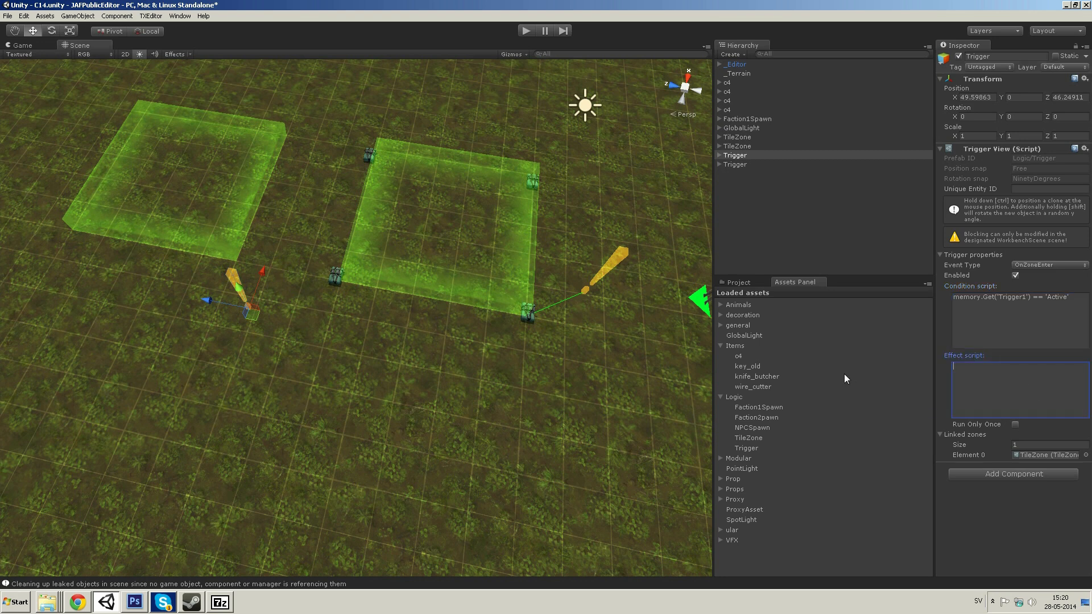
type("notif")
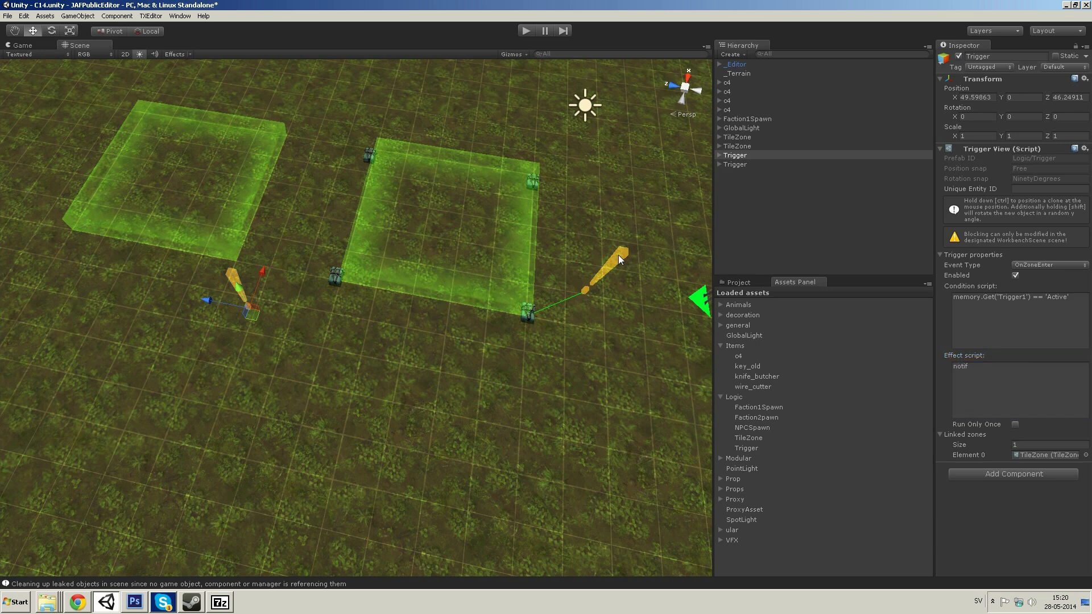
Copy the notification line to the second trigger's Effect and change it to 'Trigger2'
left_click(735, 165)
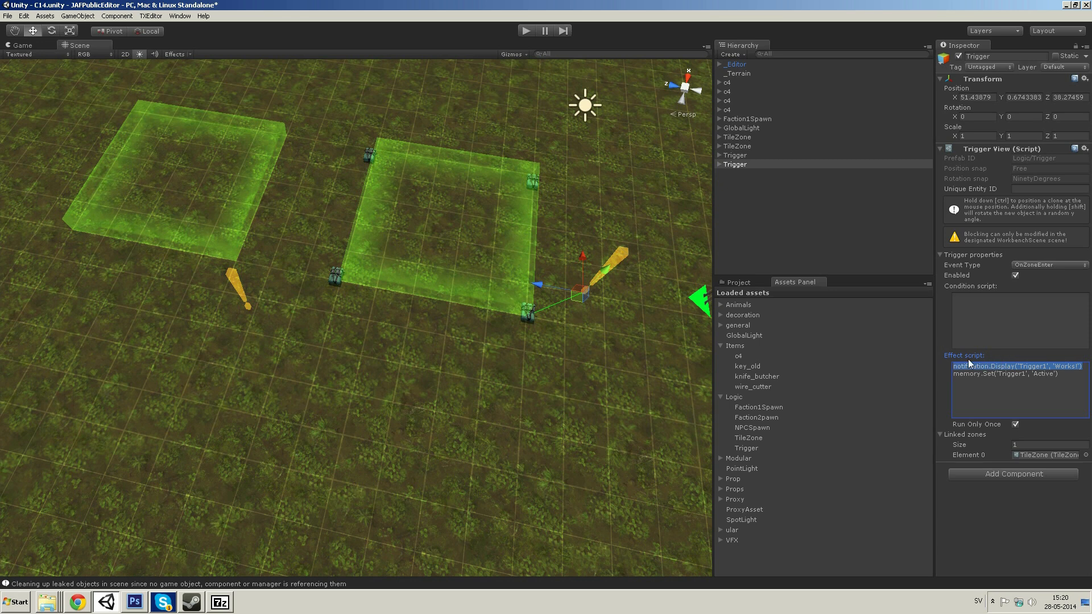
mouse_move(231, 284)
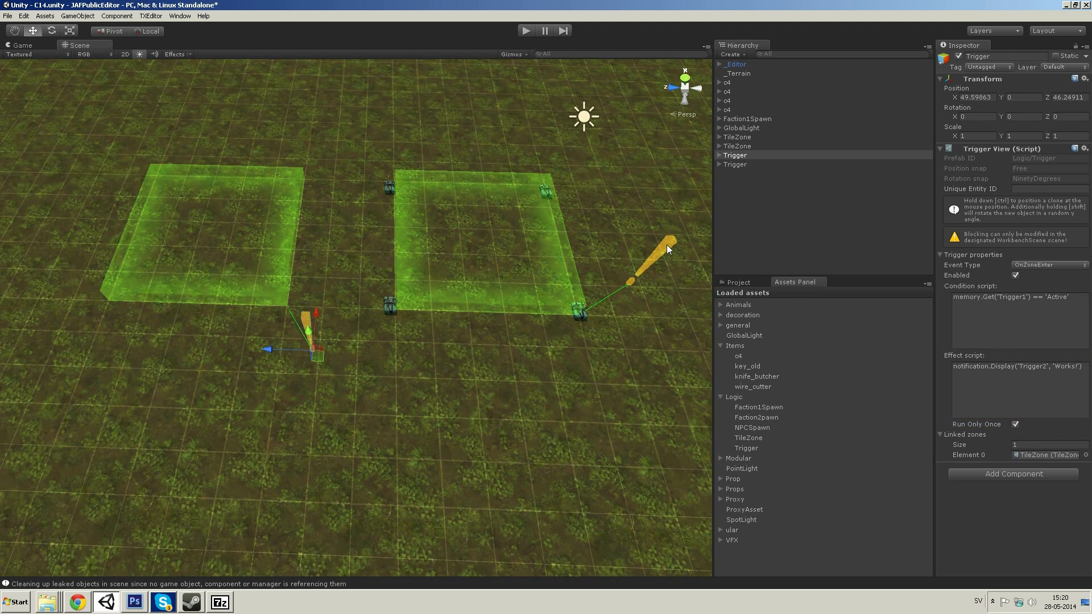
left_click(734, 165)
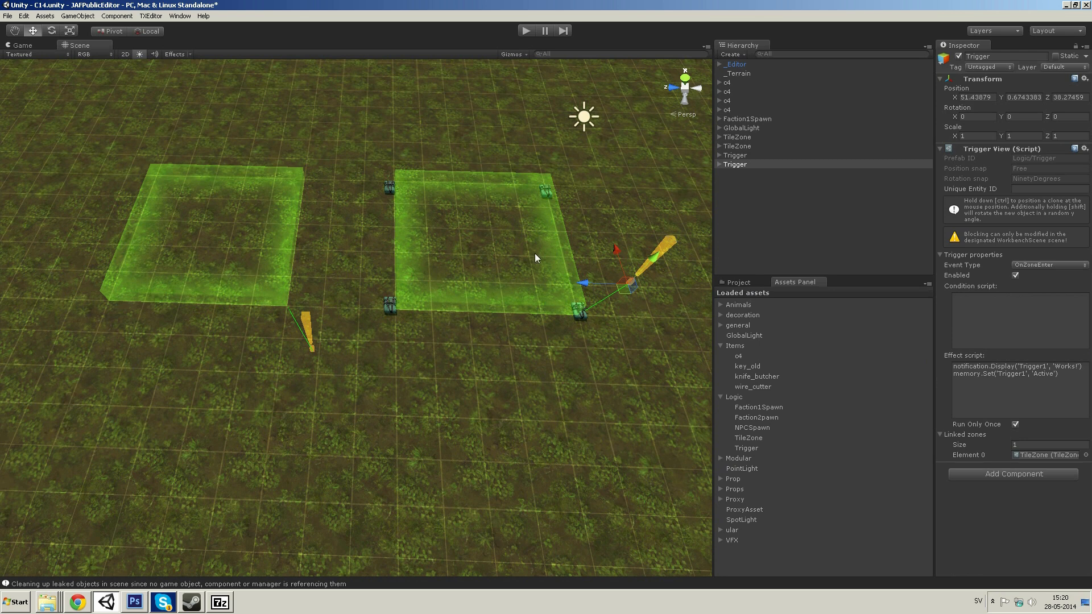
mouse_move(249, 256)
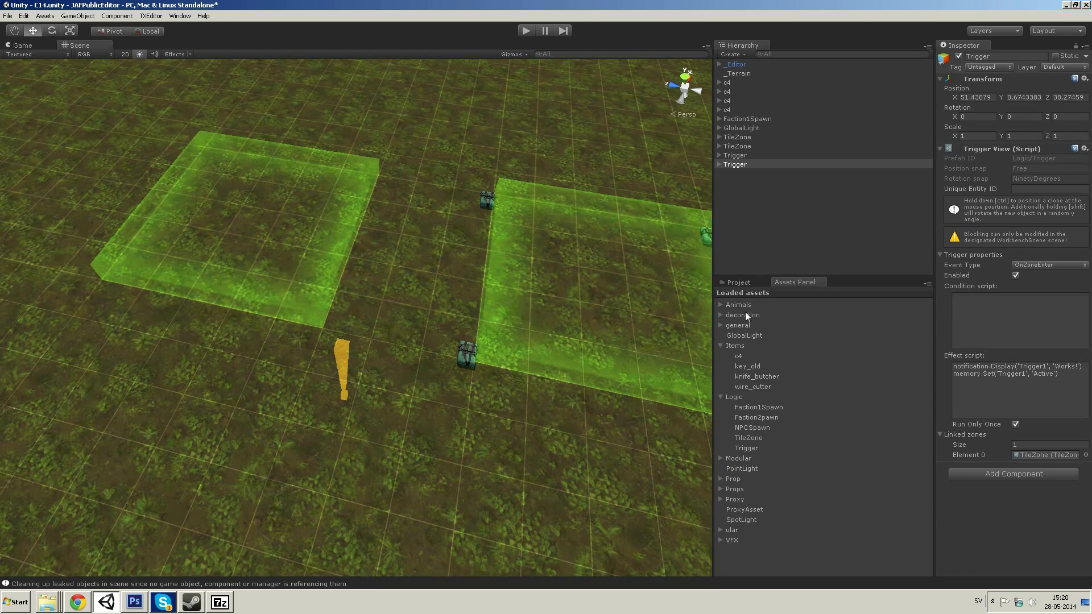
Export the scene as level C14 to the FilipsMod folder and switch to the game
left_click(721, 315)
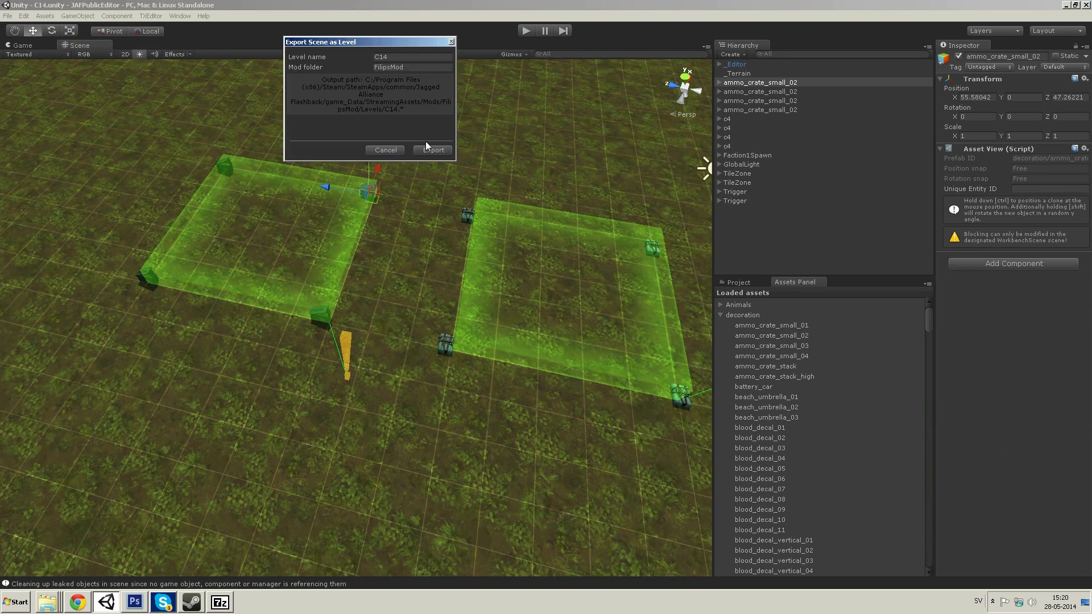
left_click(432, 151)
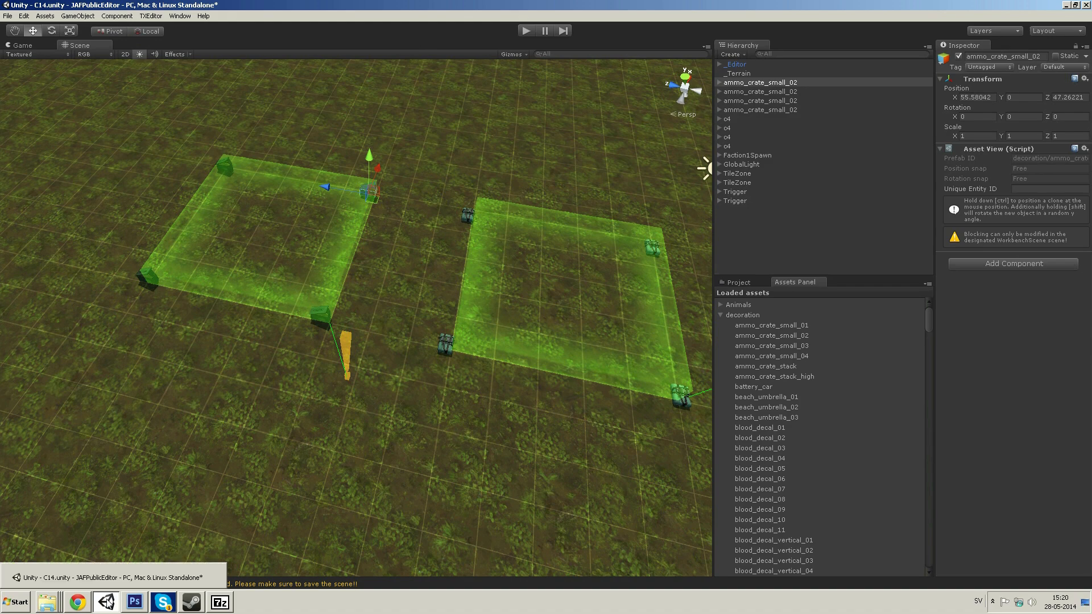
left_click(526, 30)
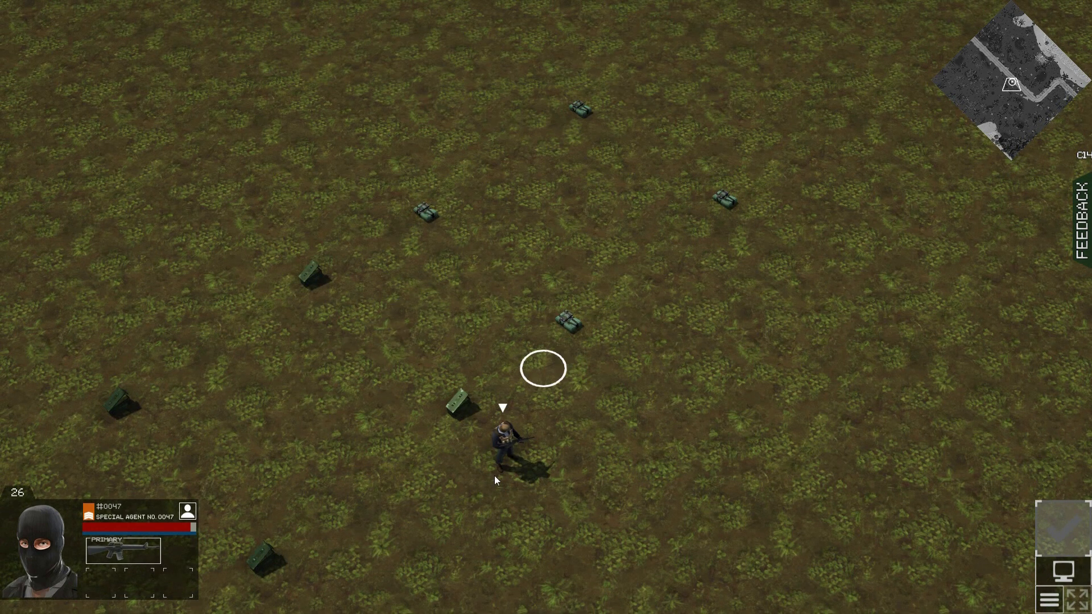
mouse_move(473, 367)
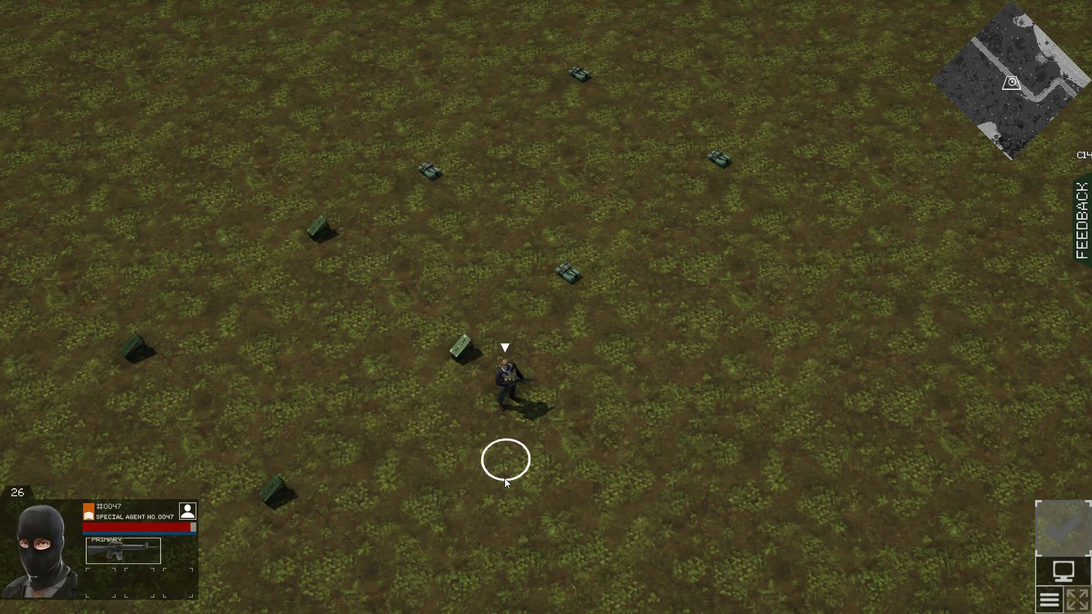
End the in-game test run and return to the Steam library page
key("Escape")
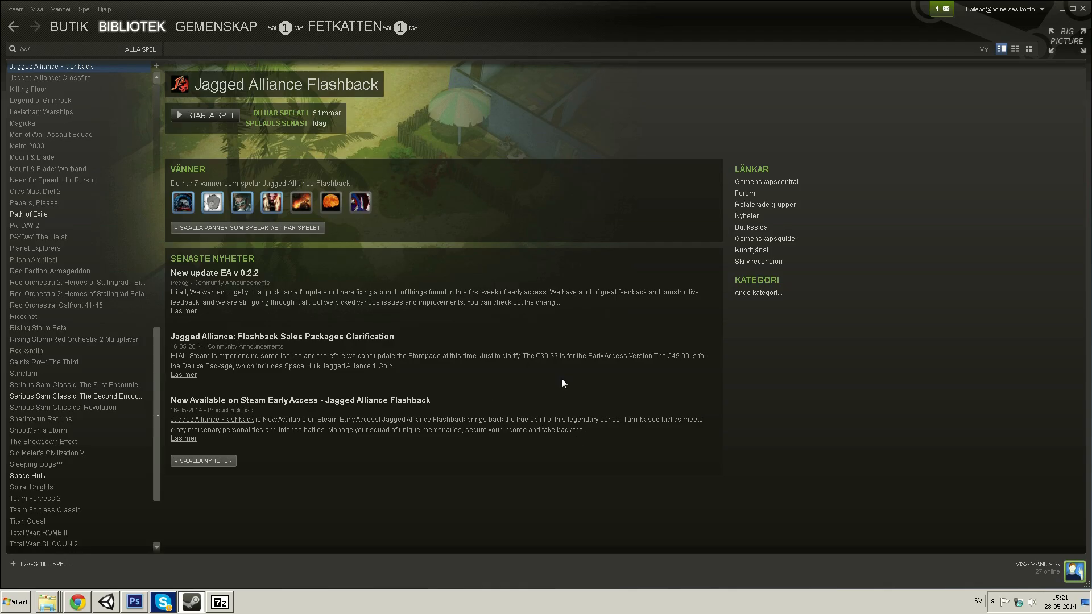
mouse_move(928, 110)
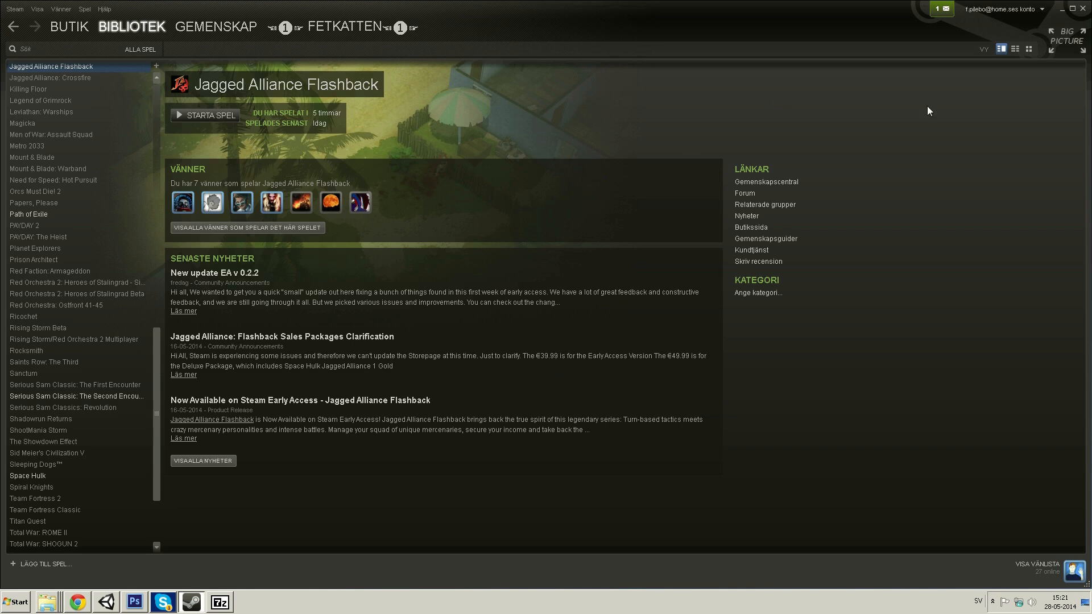
mouse_move(1078, 12)
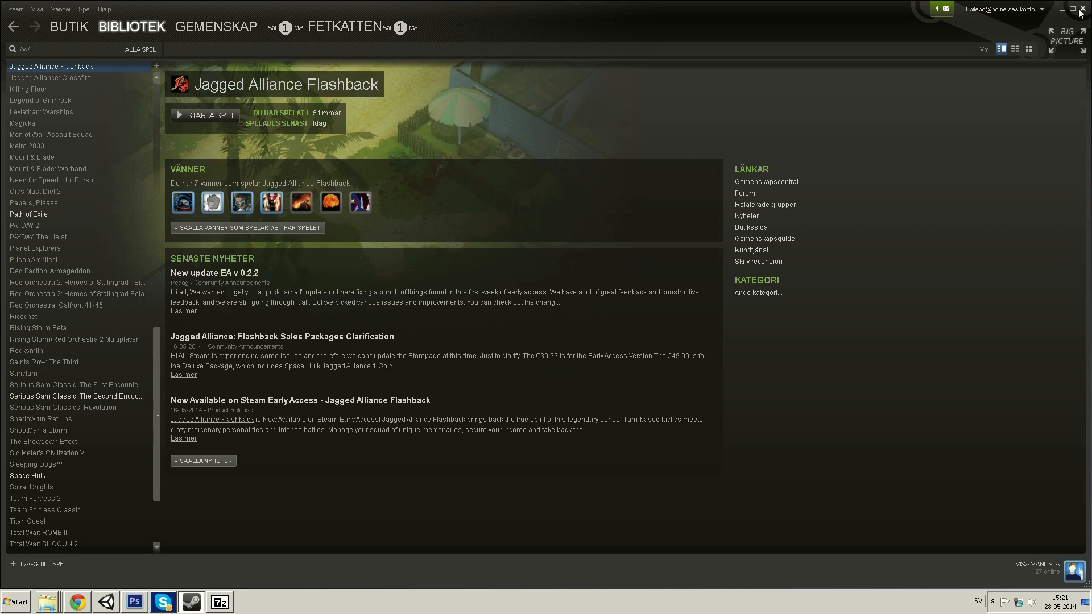